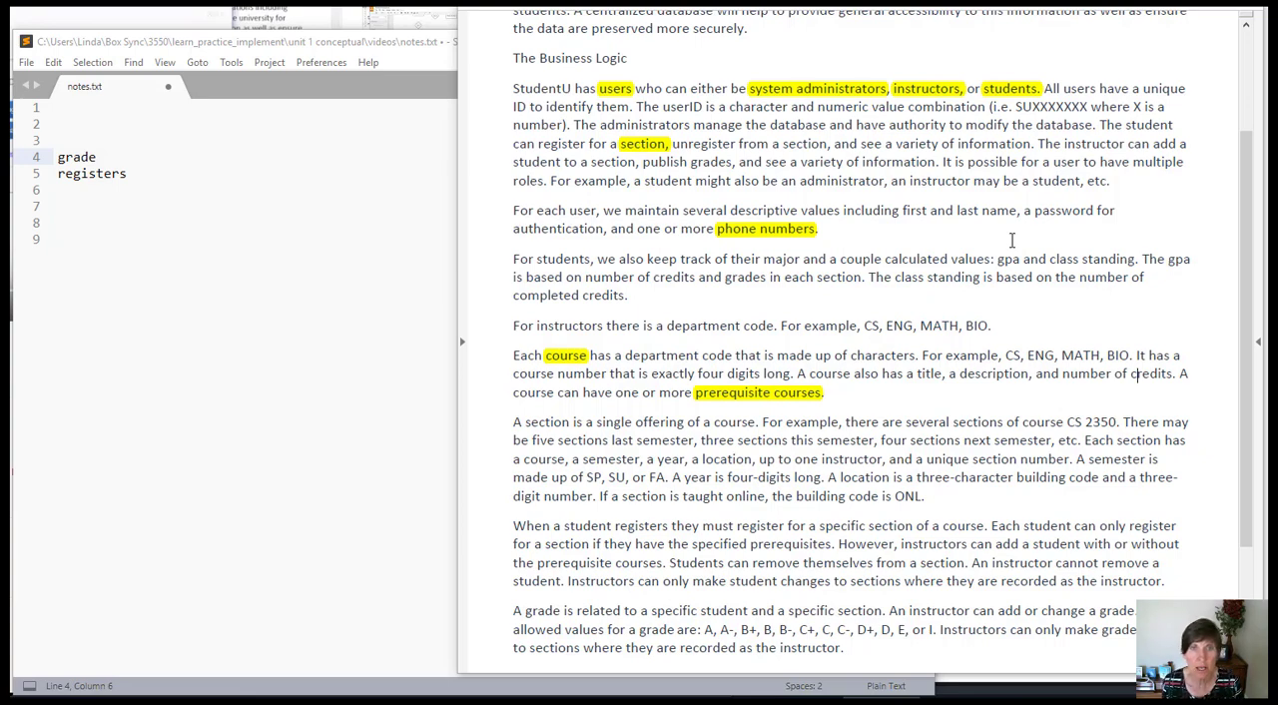
pyautogui.moveTo(826, 166)
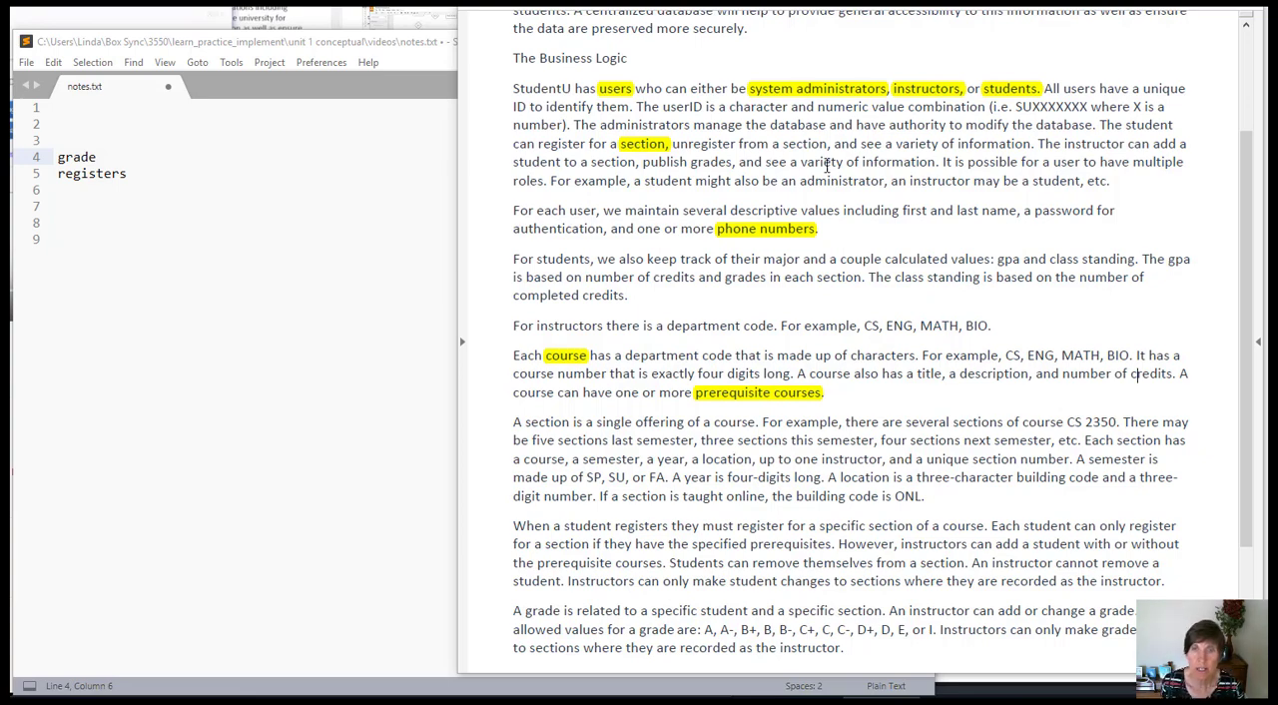
pyautogui.moveTo(758, 285)
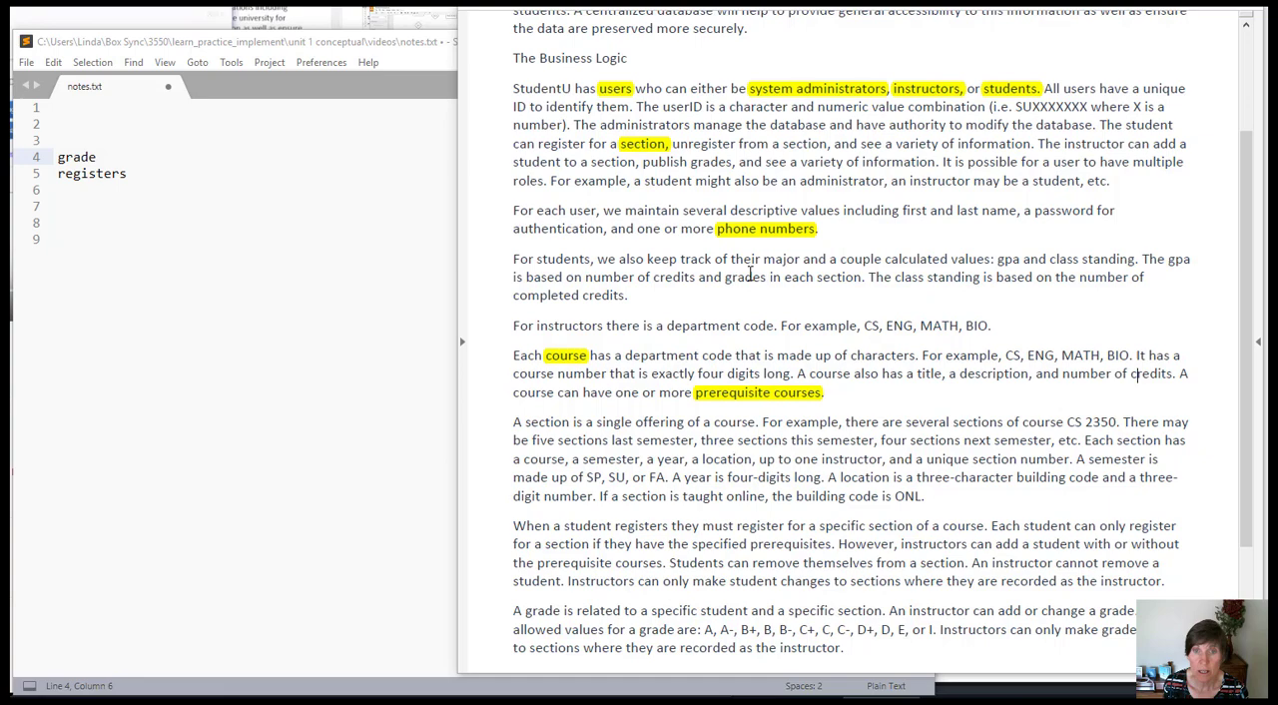
pyautogui.moveTo(709, 327)
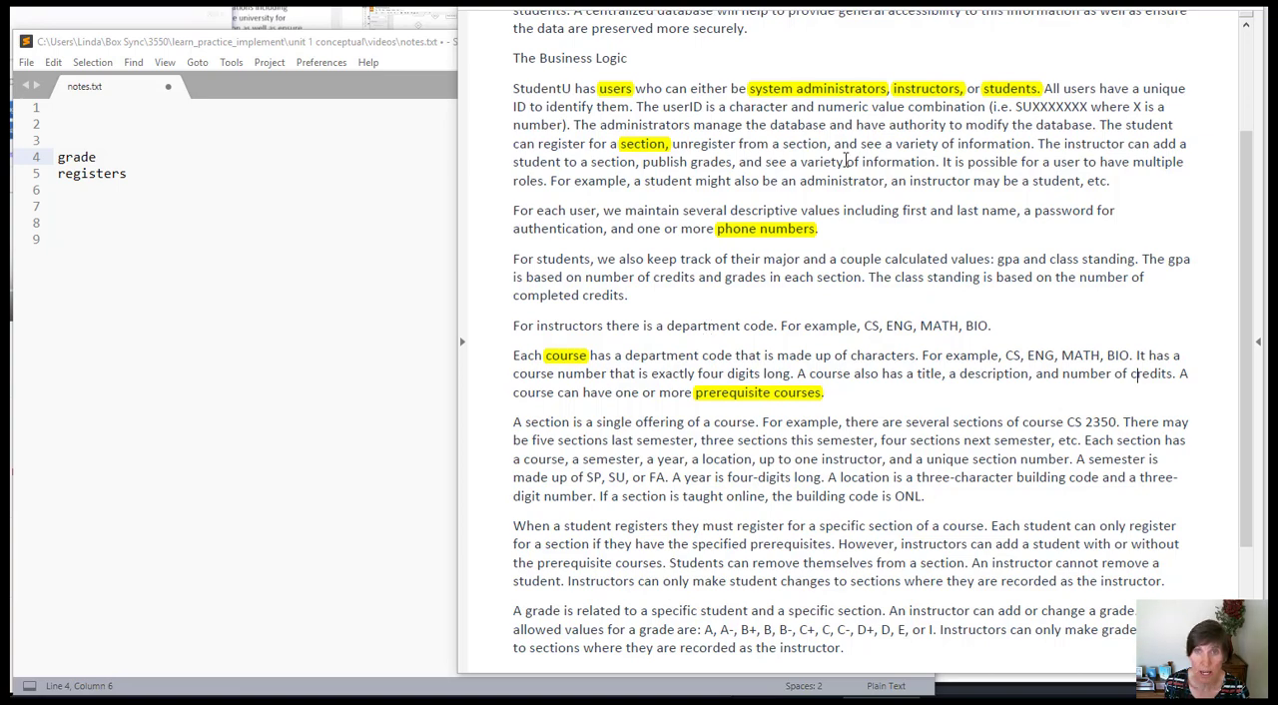
# Step: In notes.txt, append ' - attribute' after grade and ' - relationship' after registers
pyautogui.scroll(-3)
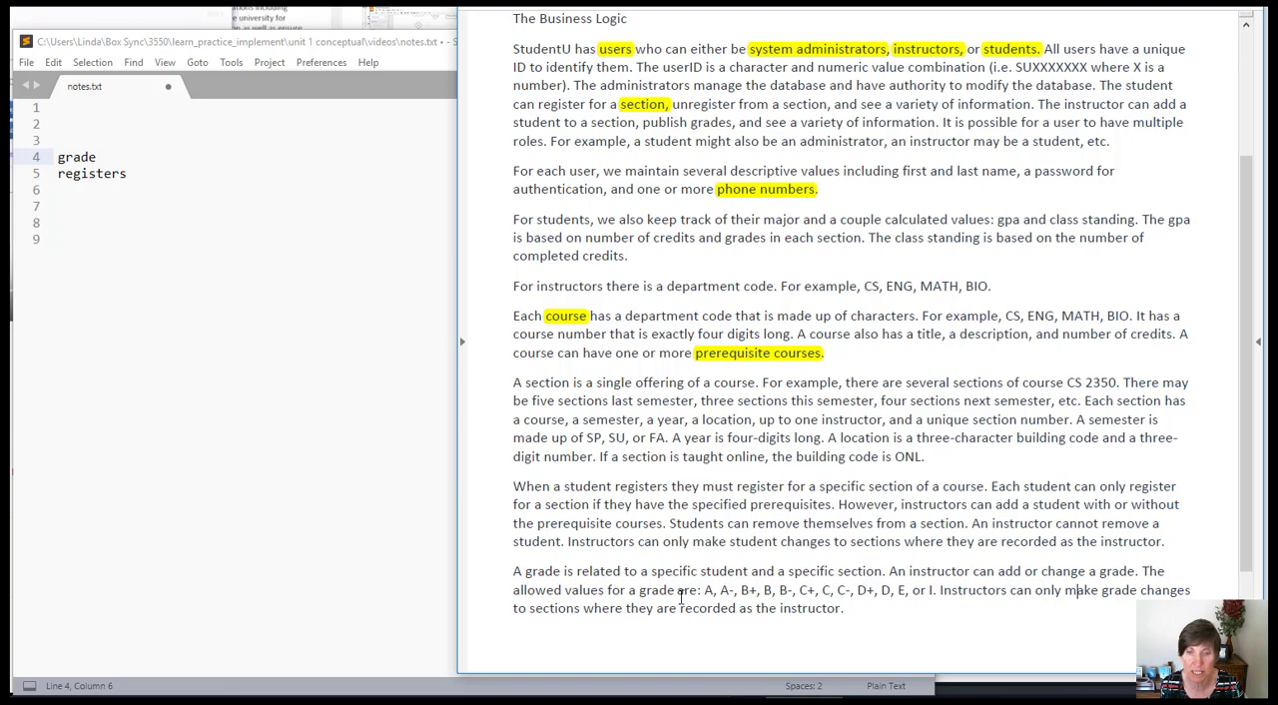
pyautogui.moveTo(125, 160)
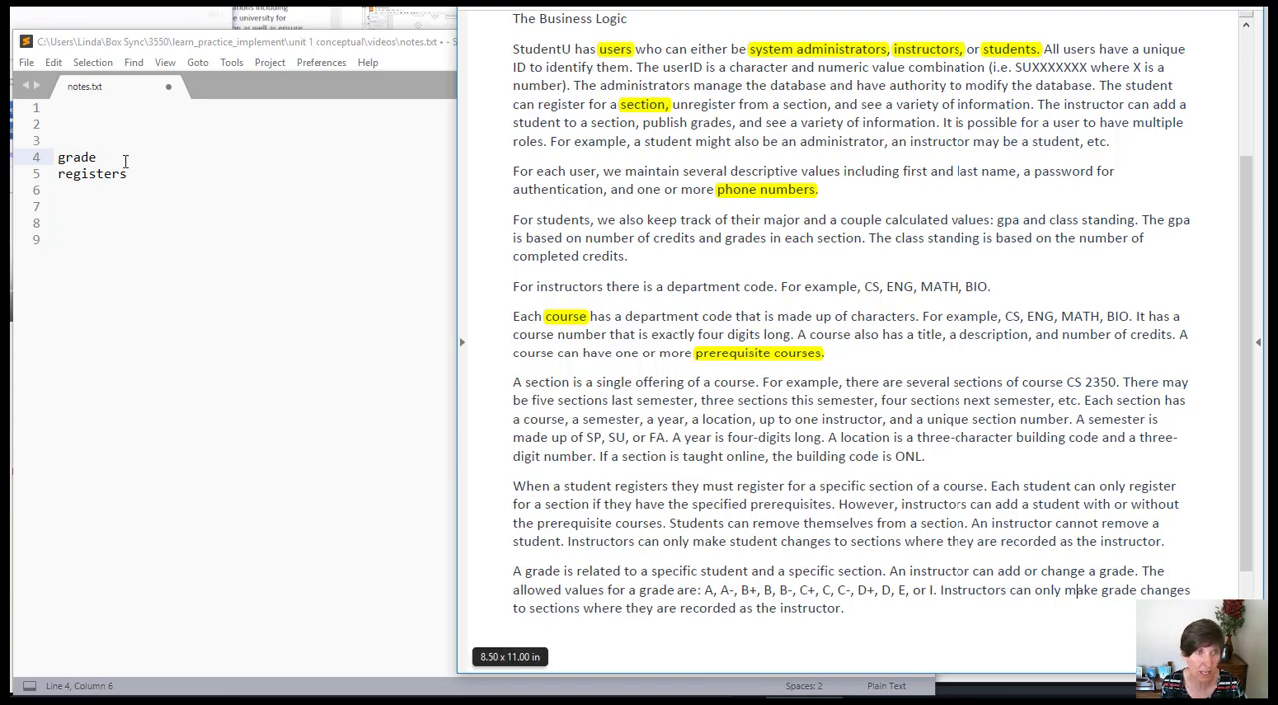
pyautogui.write('-')
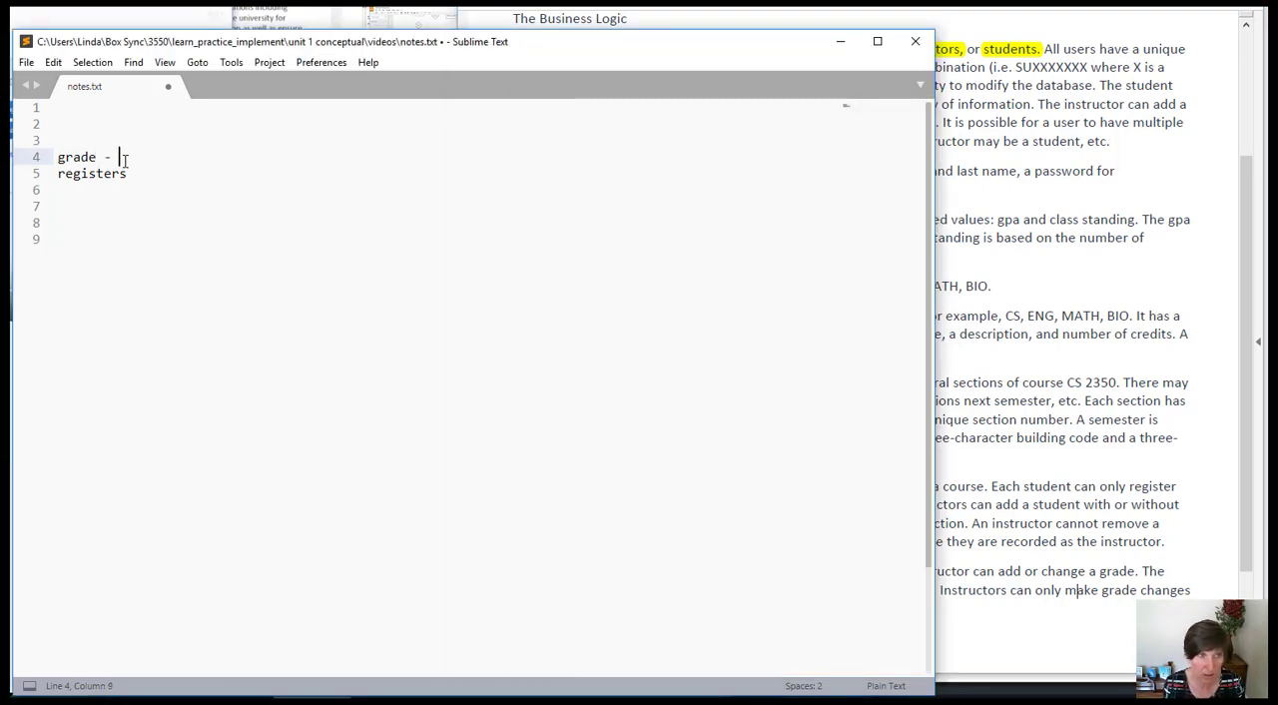
pyautogui.write('attribute')
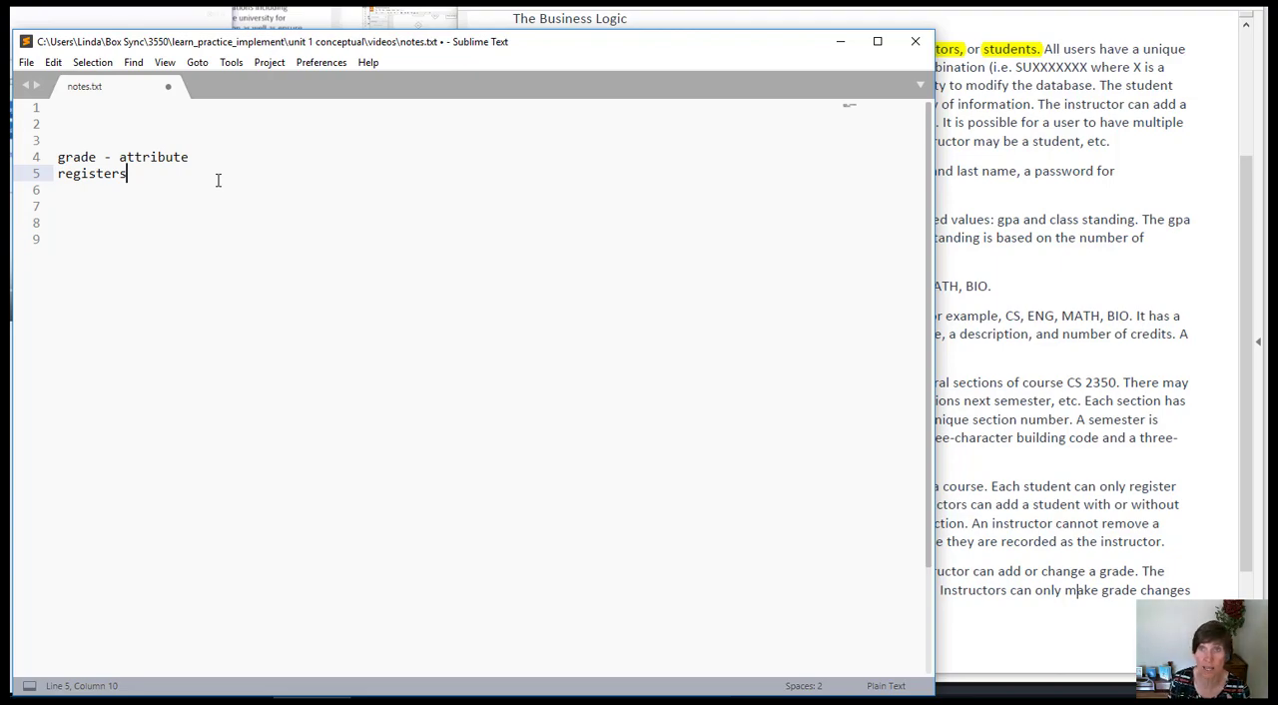
pyautogui.moveTo(283, 190)
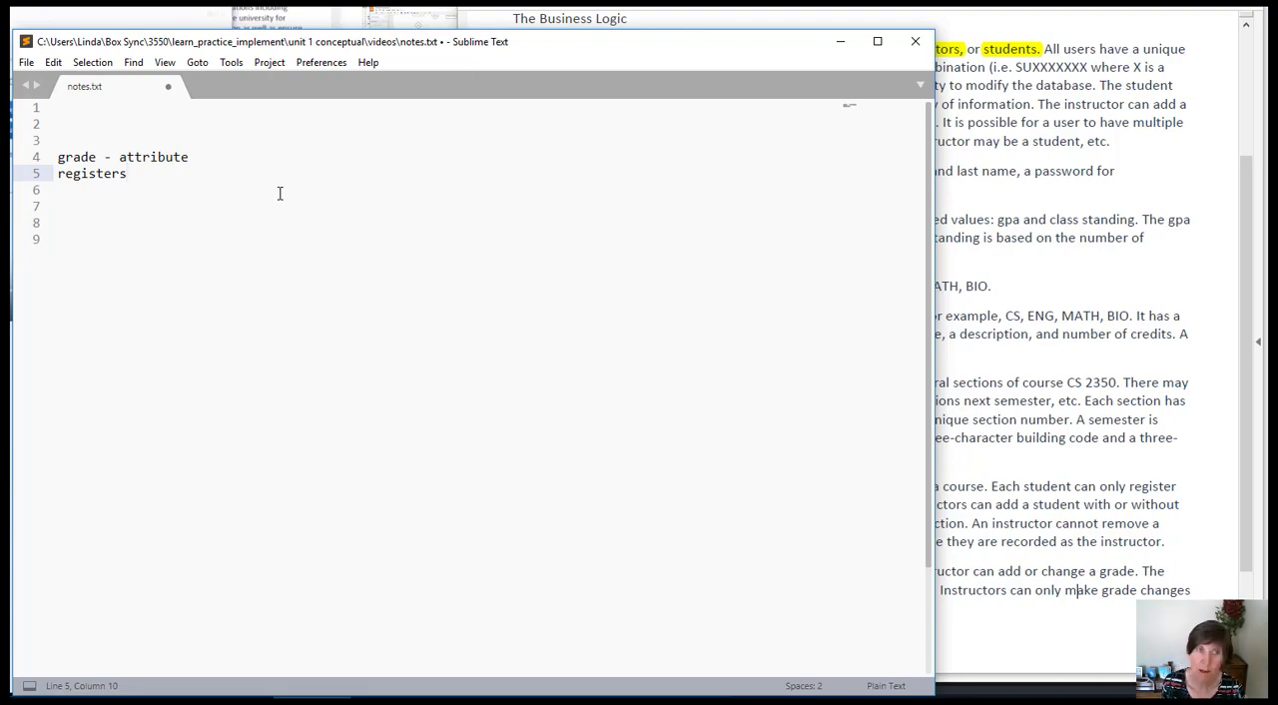
pyautogui.write('-')
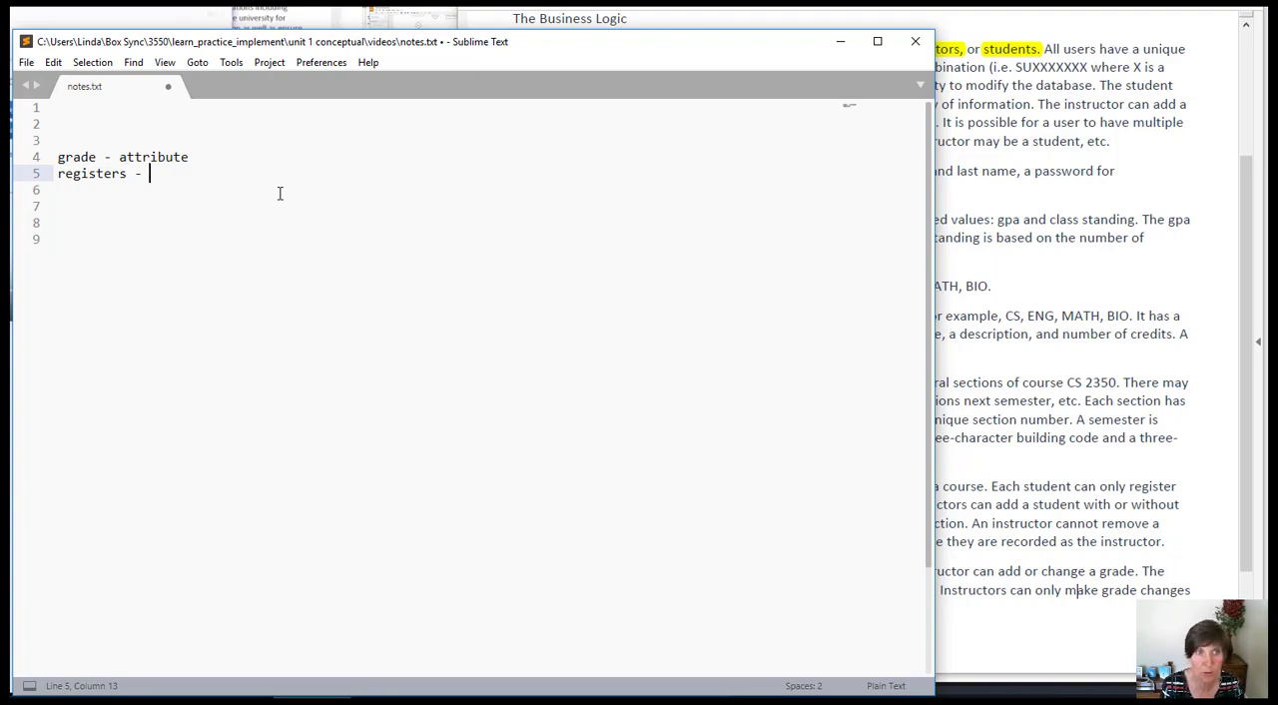
pyautogui.write('relations')
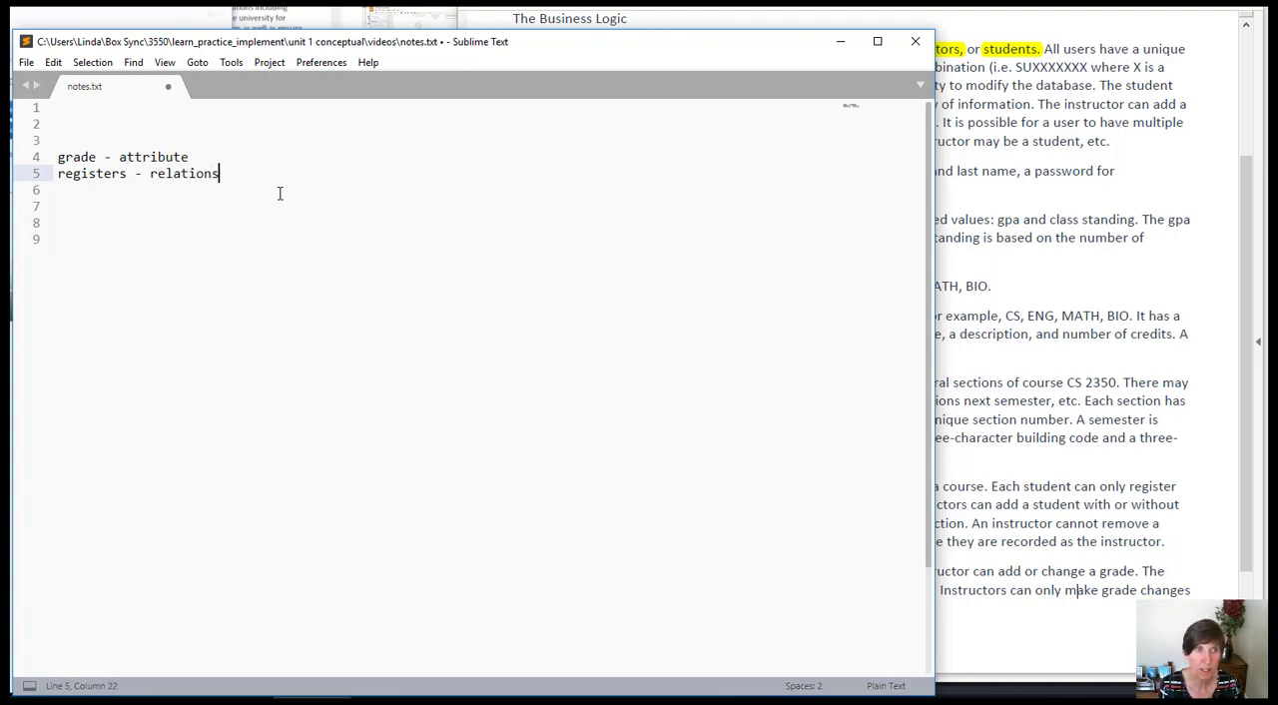
pyautogui.write('hip')
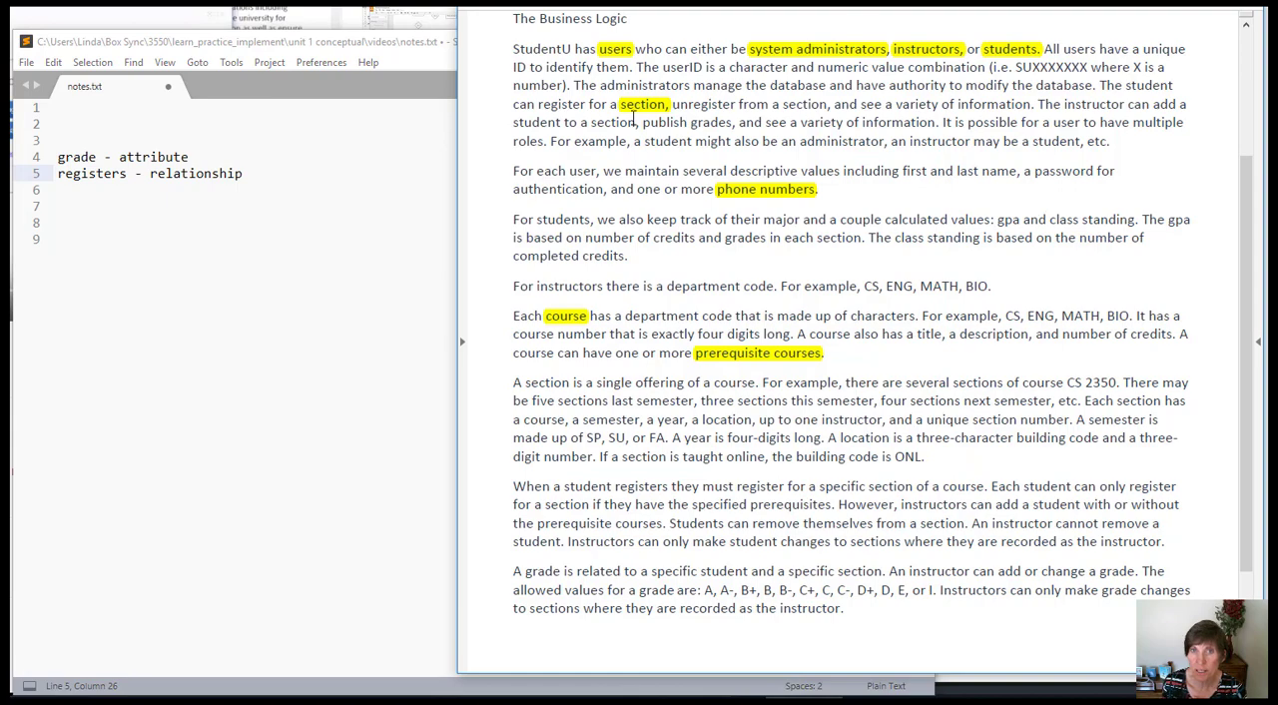
pyautogui.moveTo(763, 83)
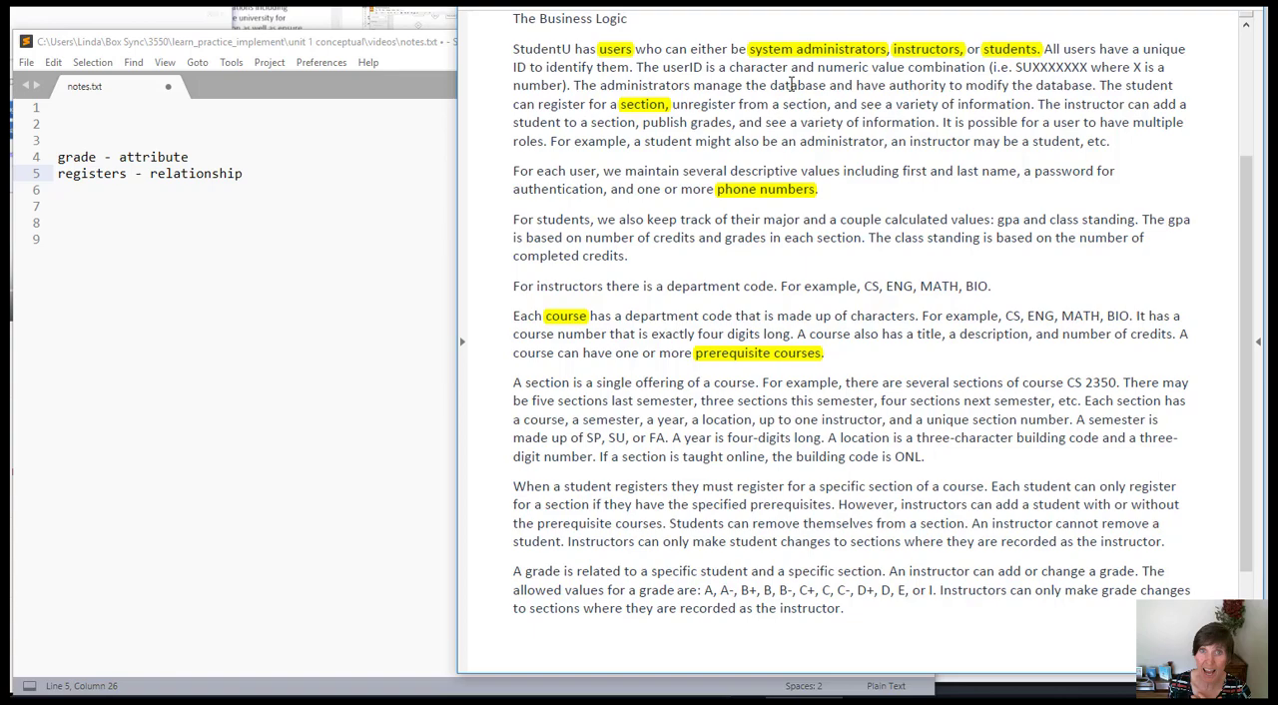
# Step: Bring the StudentU requirements document in Word back to the front for reading
pyautogui.click(1046, 218)
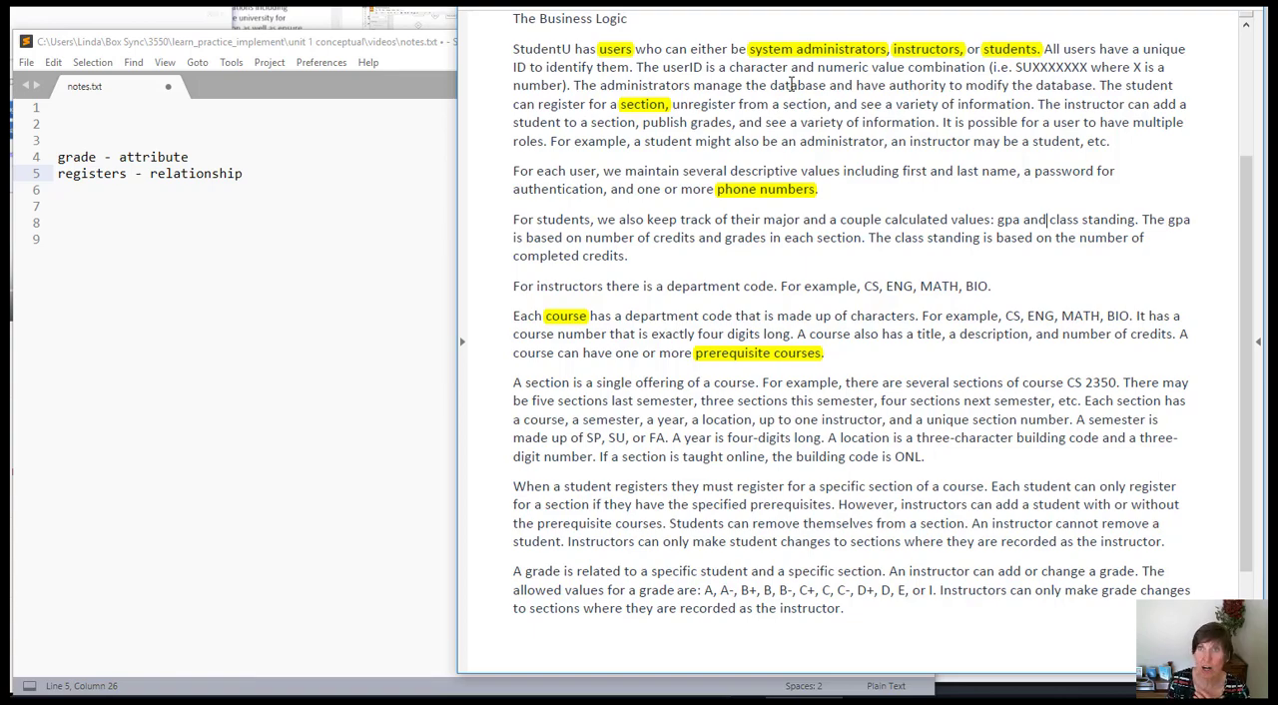
pyautogui.moveTo(704, 190)
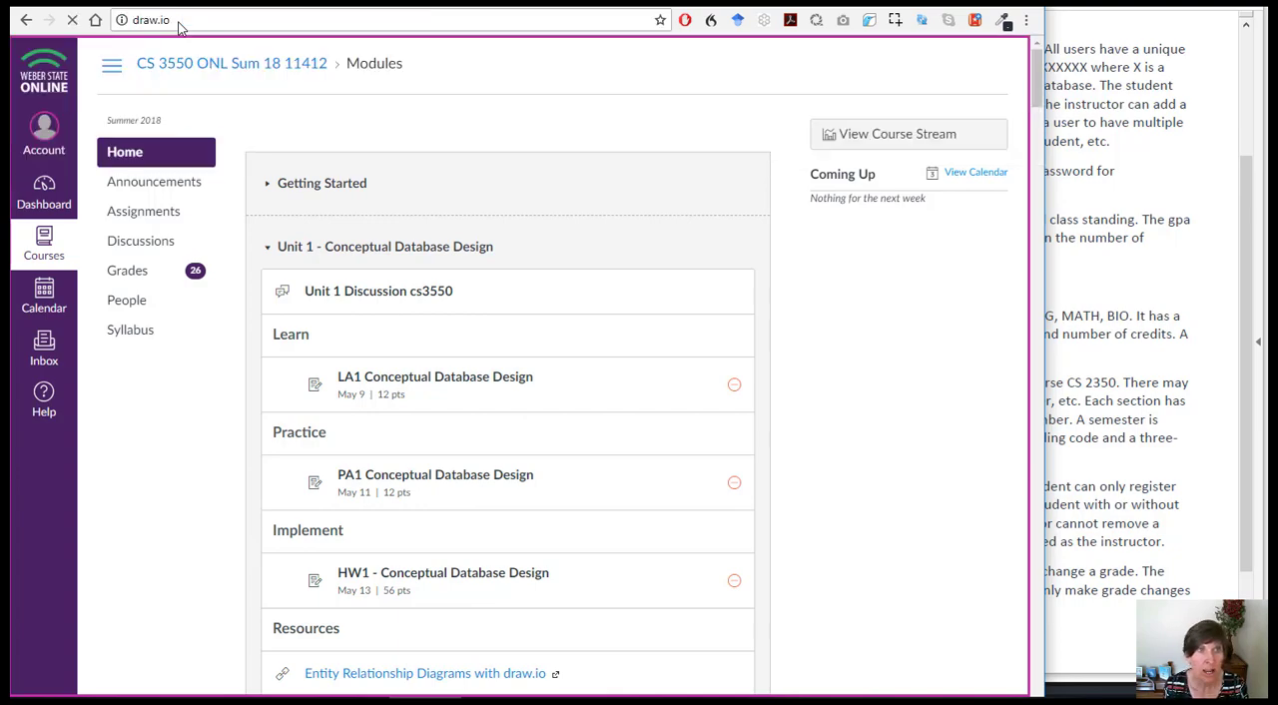
# Step: Load the draw.io website in the browser
pyautogui.click(424, 673)
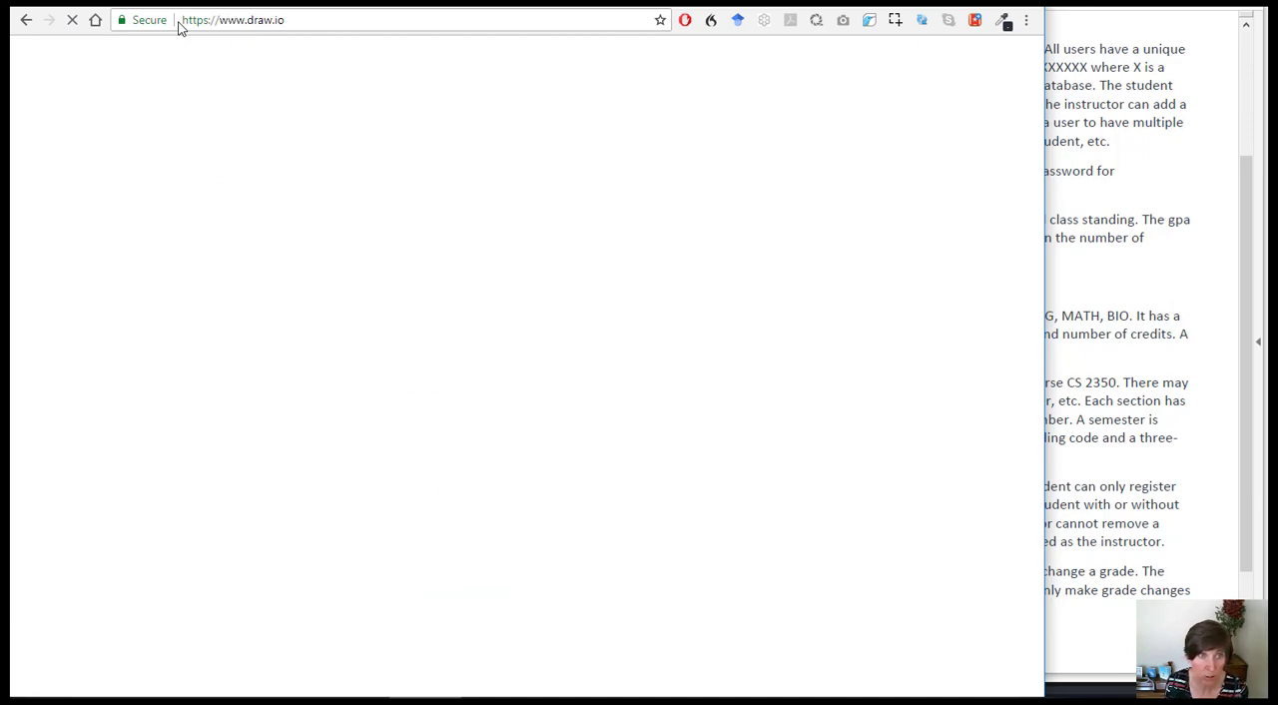
pyautogui.moveTo(197, 43)
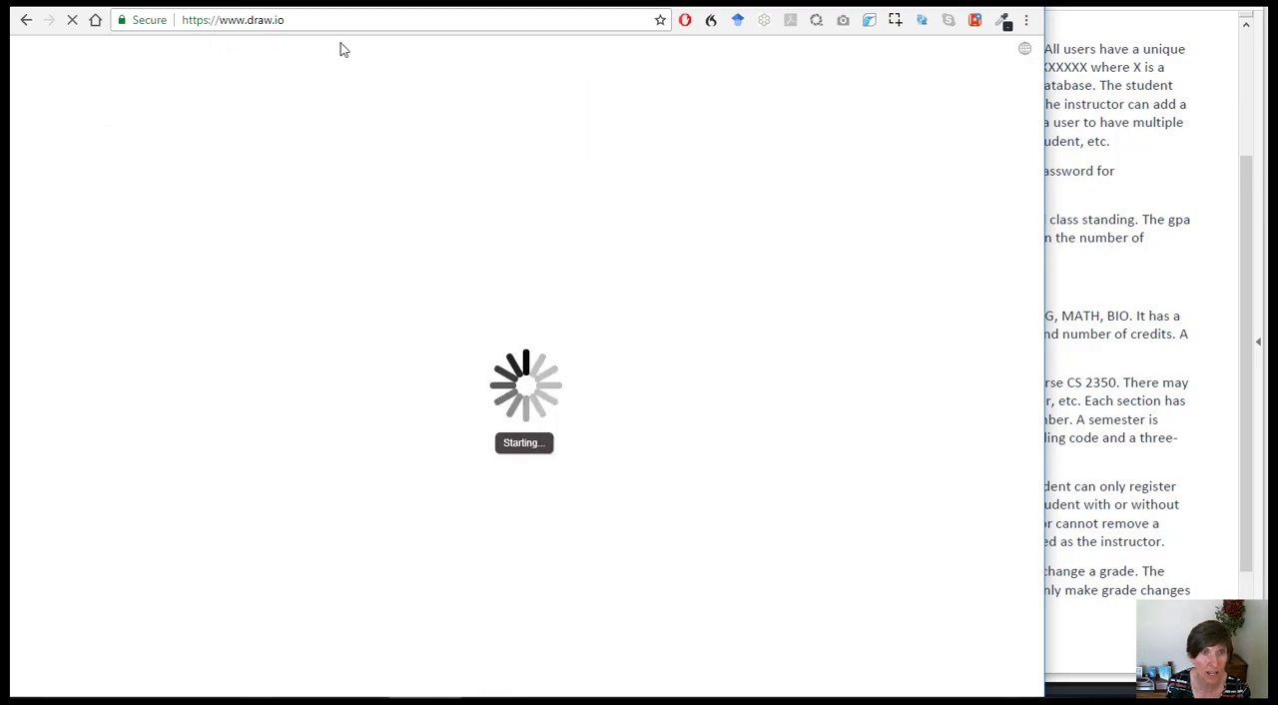
pyautogui.moveTo(403, 197)
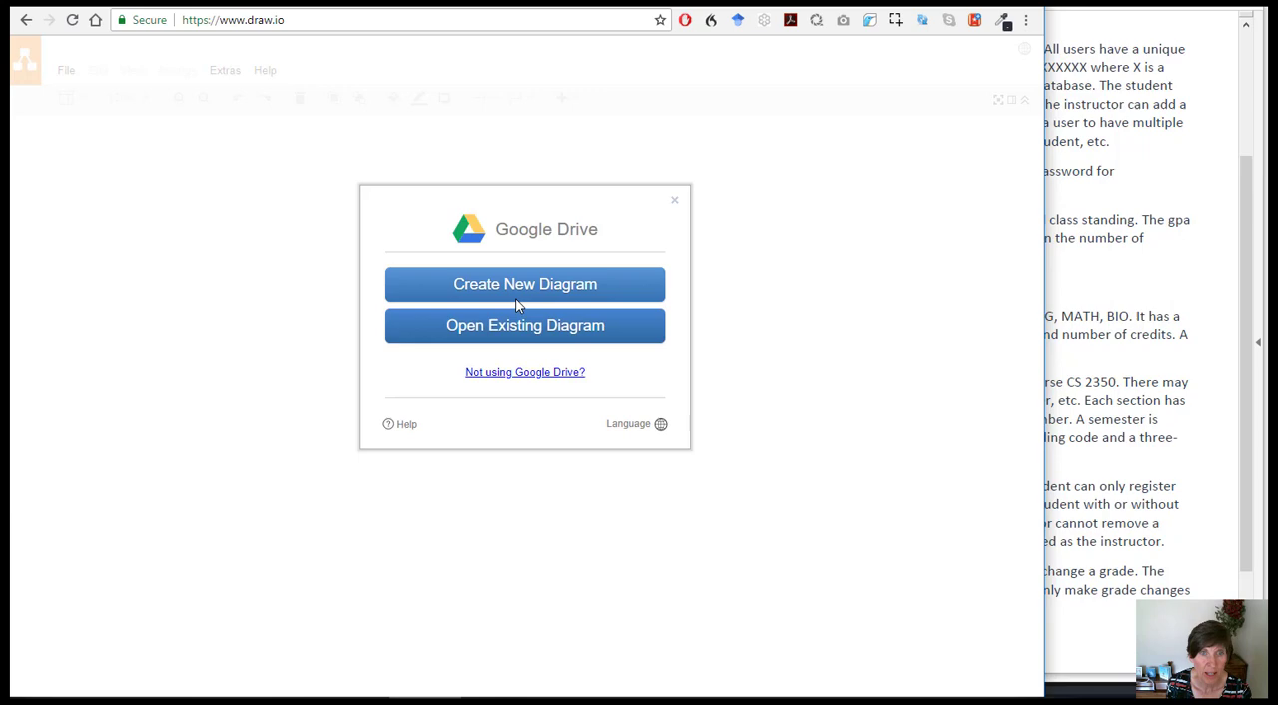
pyautogui.moveTo(307, 55)
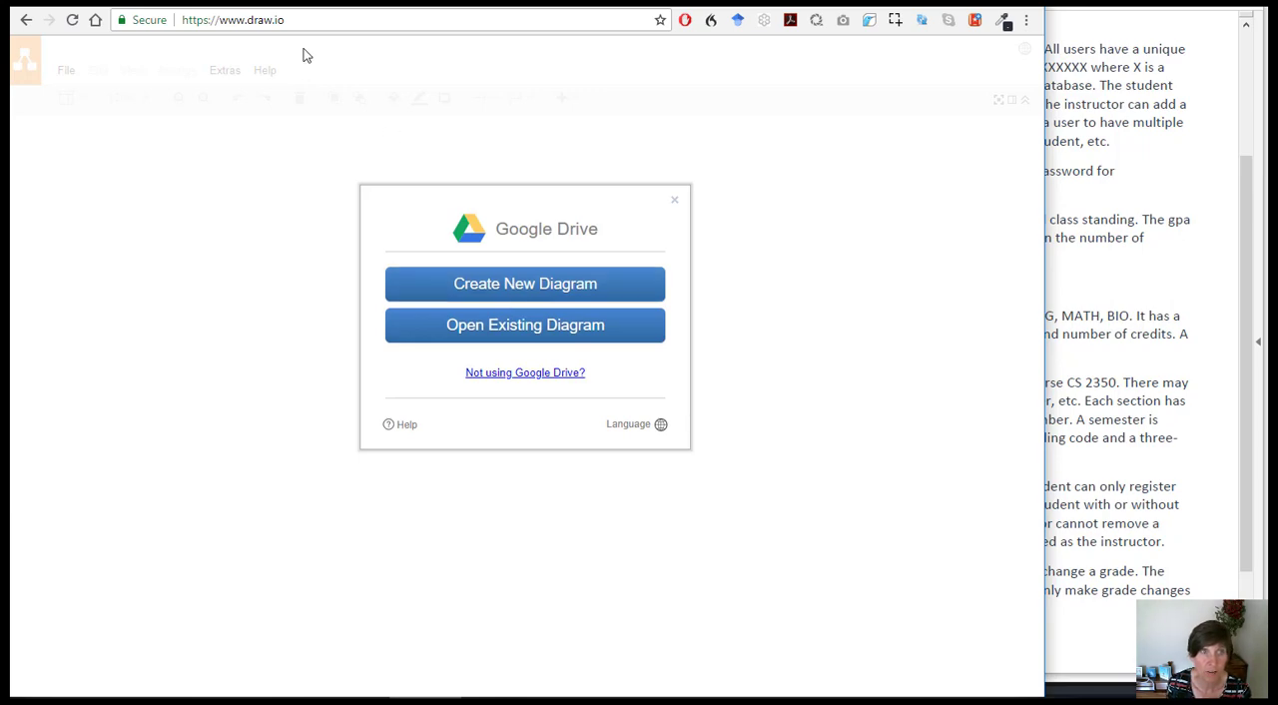
pyautogui.moveTo(412, 237)
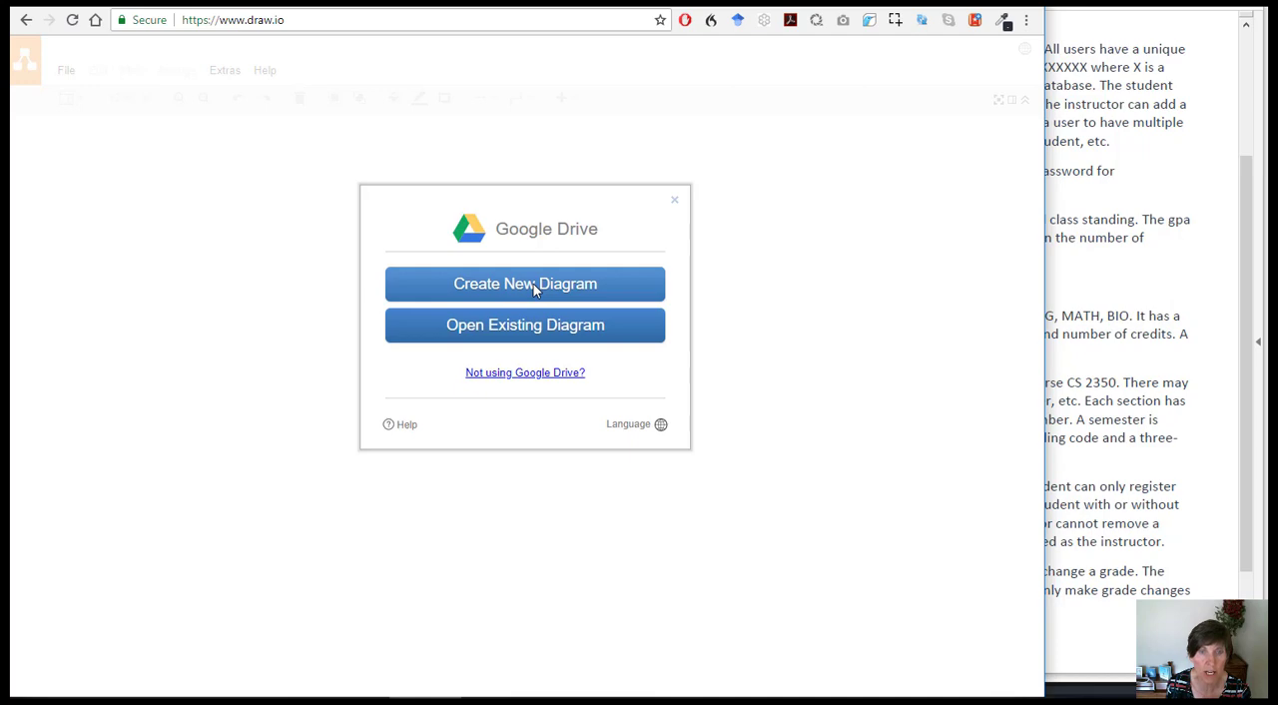
# Step: Create a new Blank Diagram named Untitled Diagram.html
pyautogui.click(524, 284)
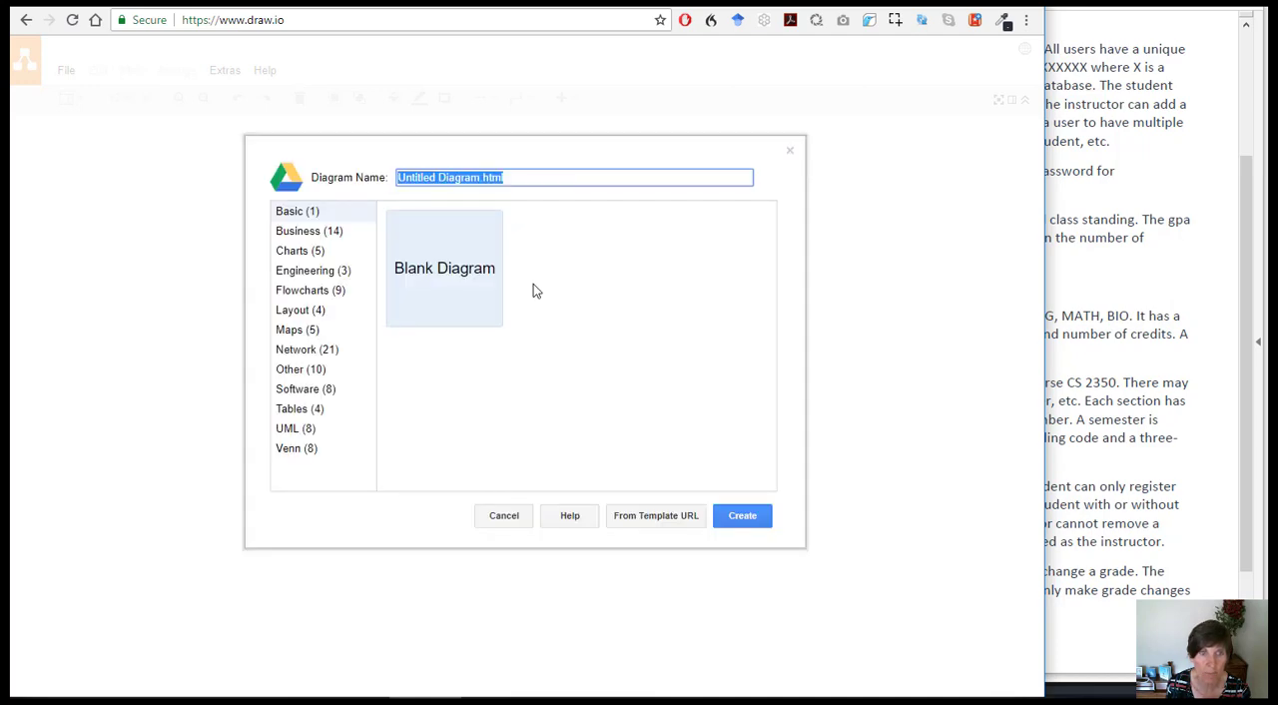
pyautogui.moveTo(308, 237)
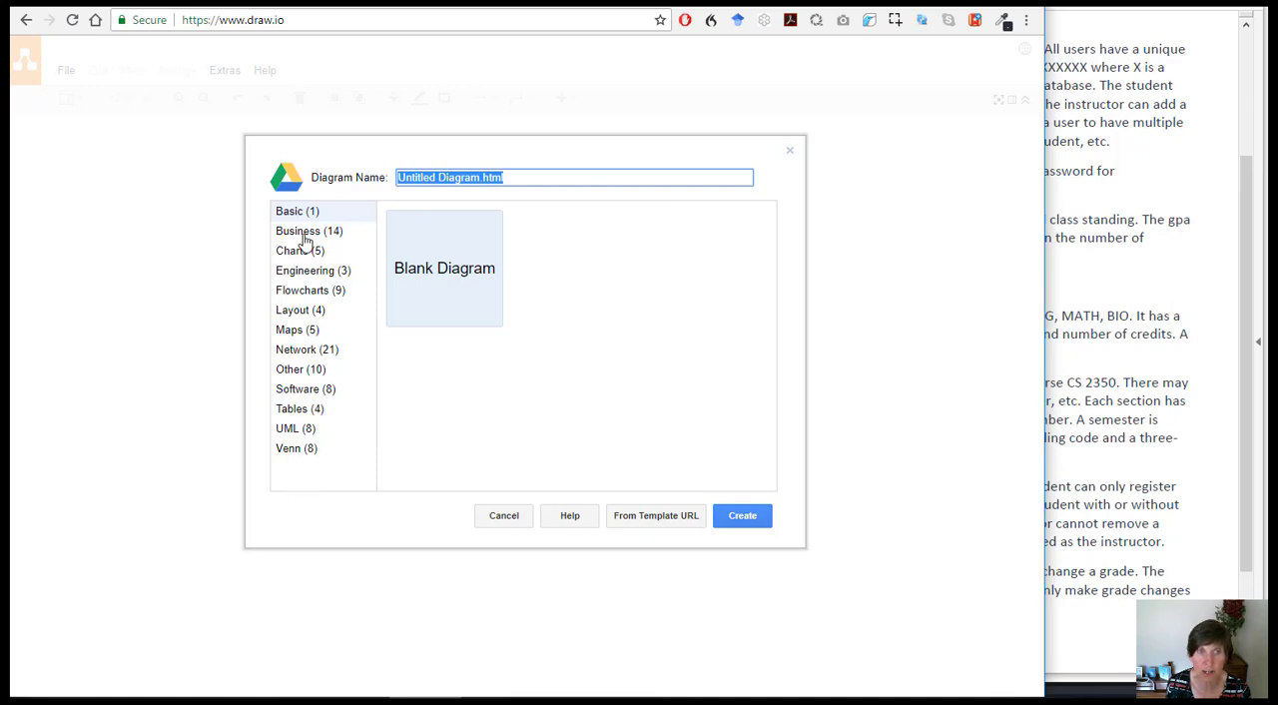
pyautogui.moveTo(297, 231)
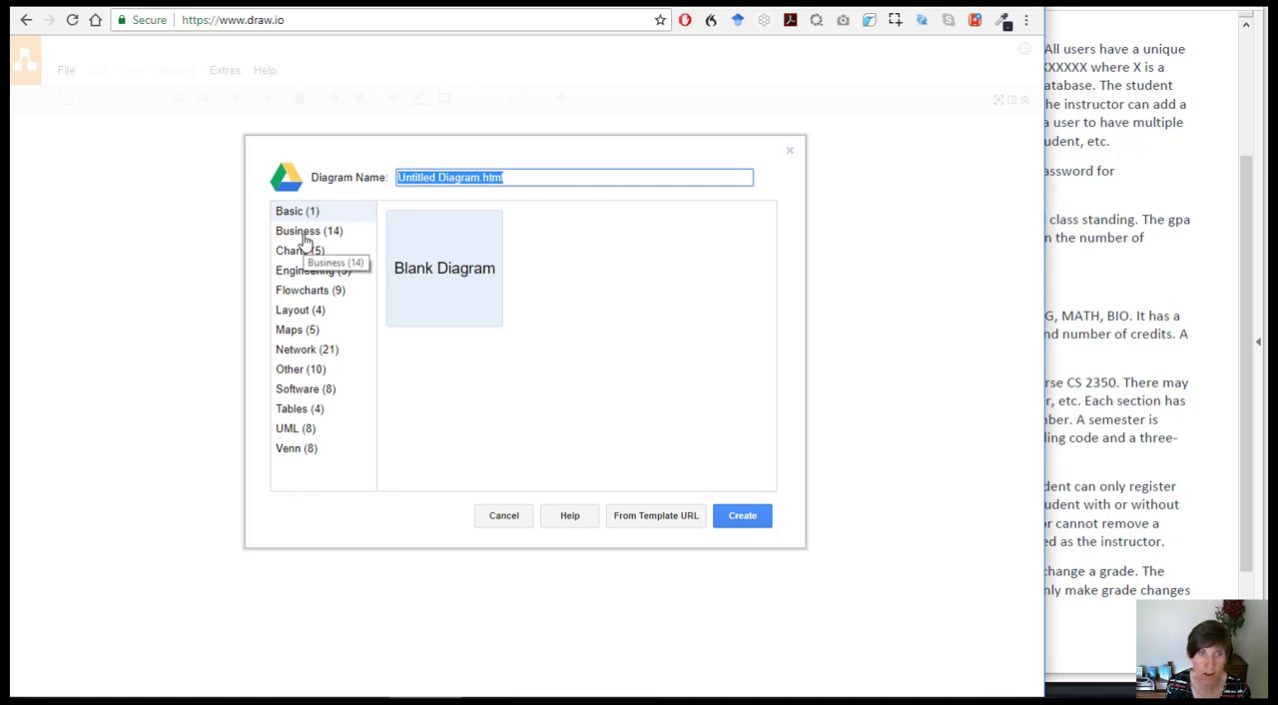
pyautogui.moveTo(418, 267)
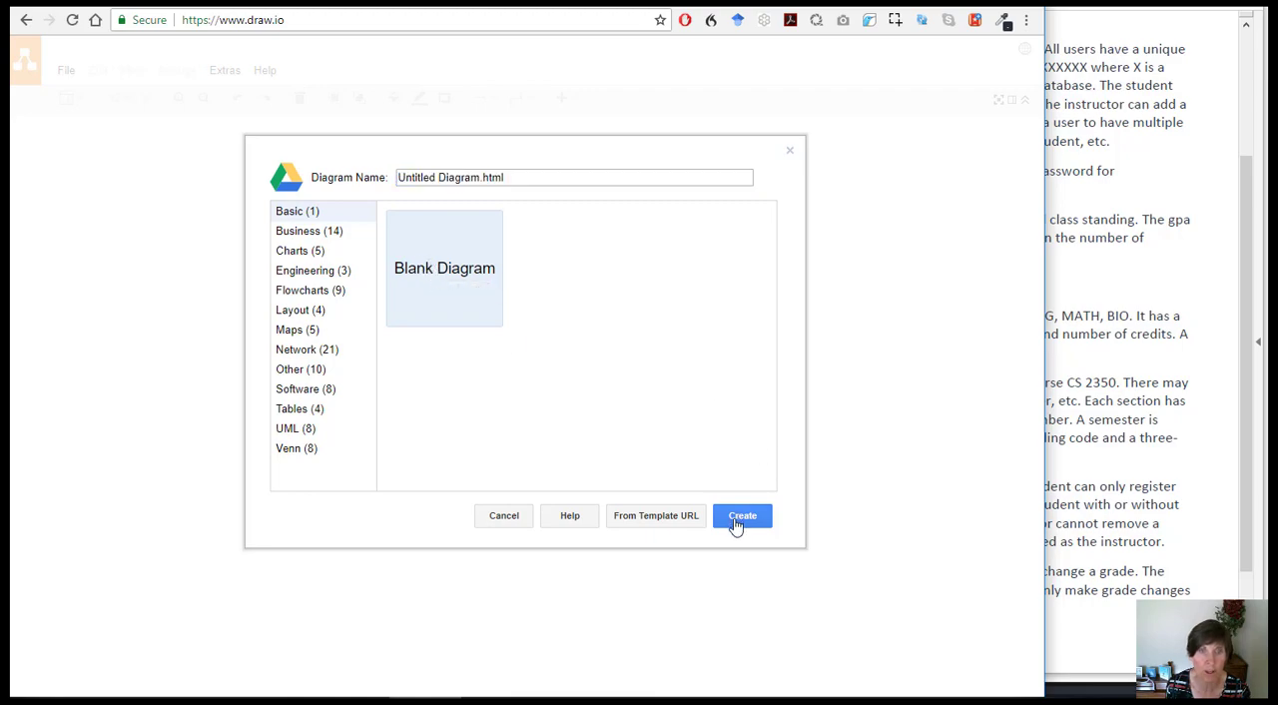
pyautogui.click(742, 515)
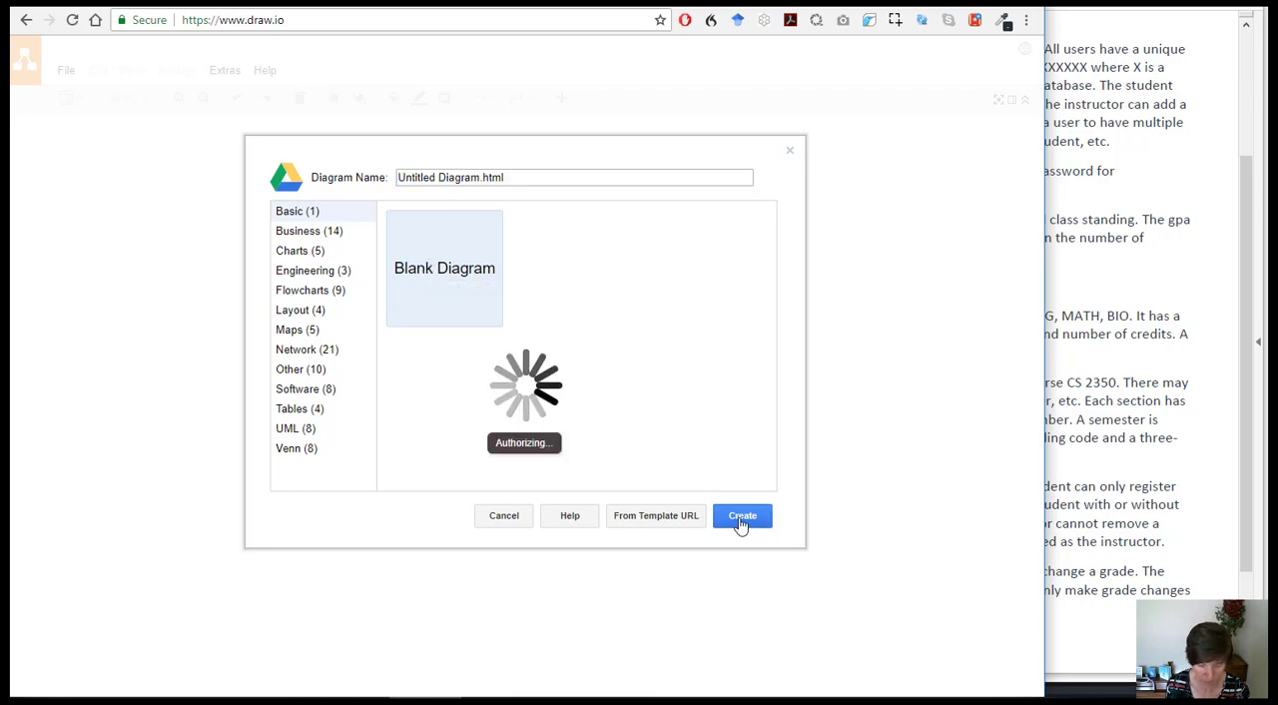
pyautogui.click(742, 515)
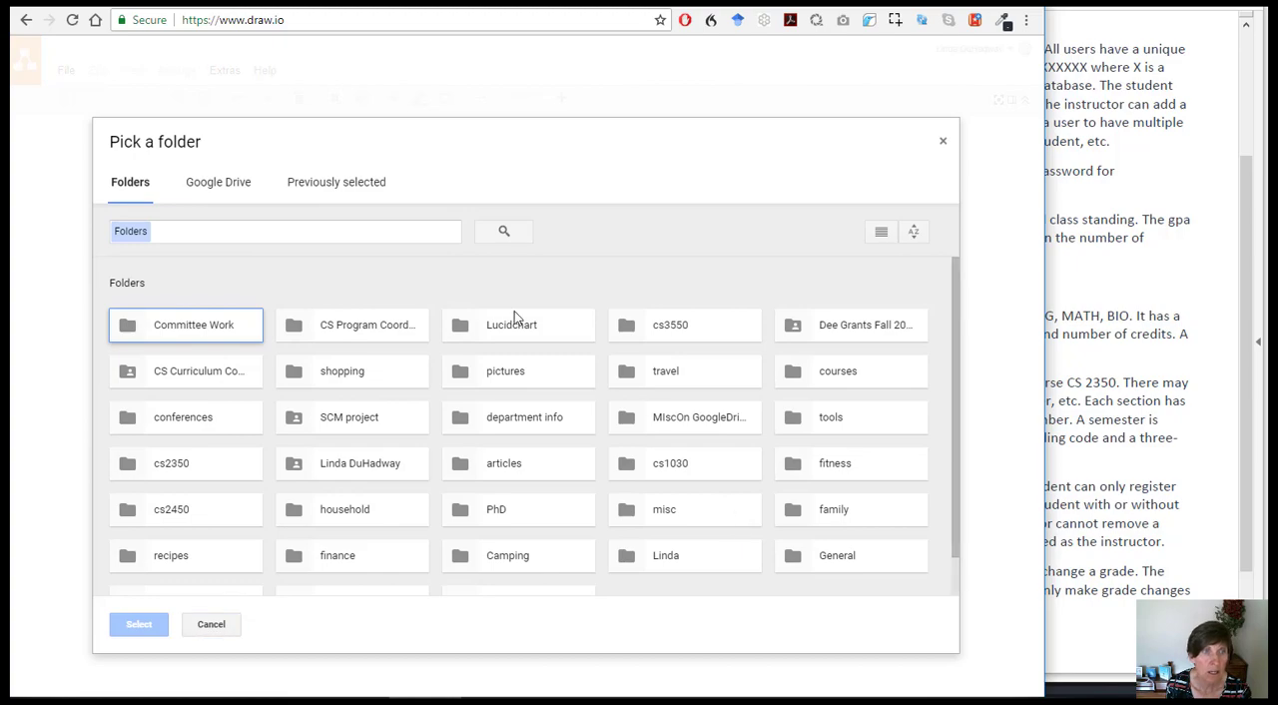
pyautogui.moveTo(200, 370)
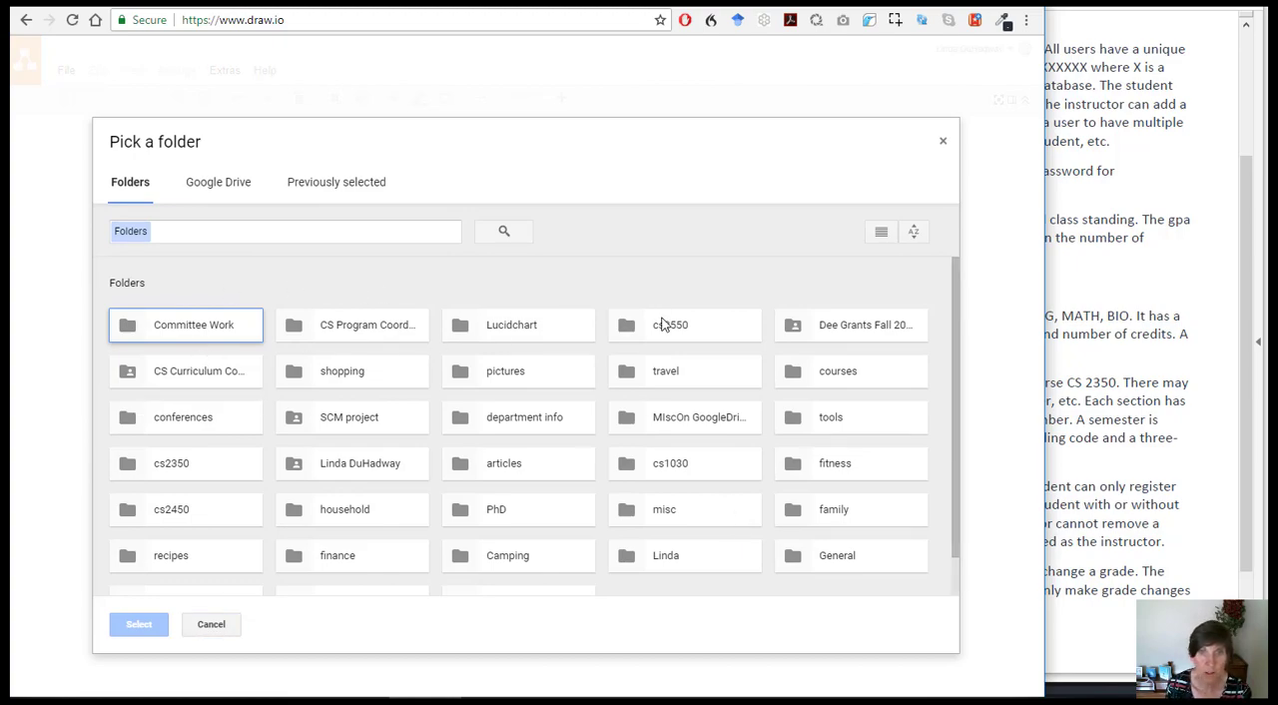
# Step: Store the blank diagram in the cs3550 Drive folder and create it
pyautogui.click(684, 324)
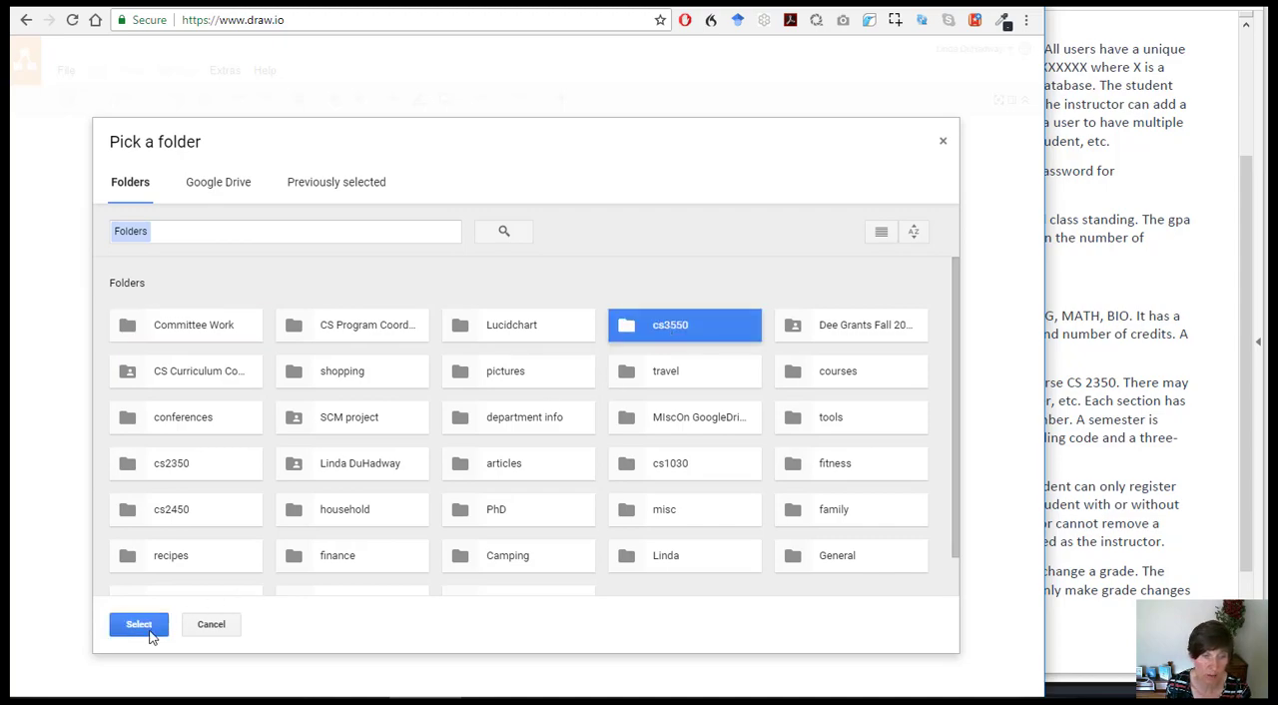
pyautogui.click(139, 624)
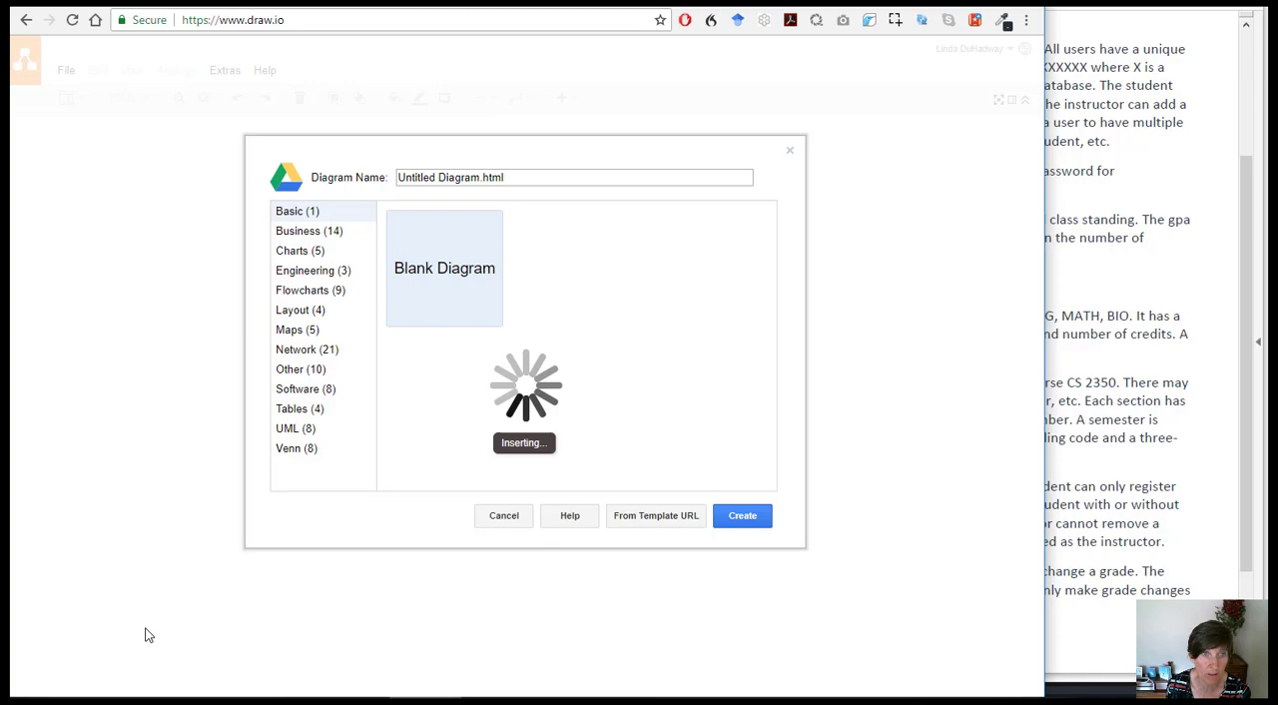
pyautogui.click(742, 515)
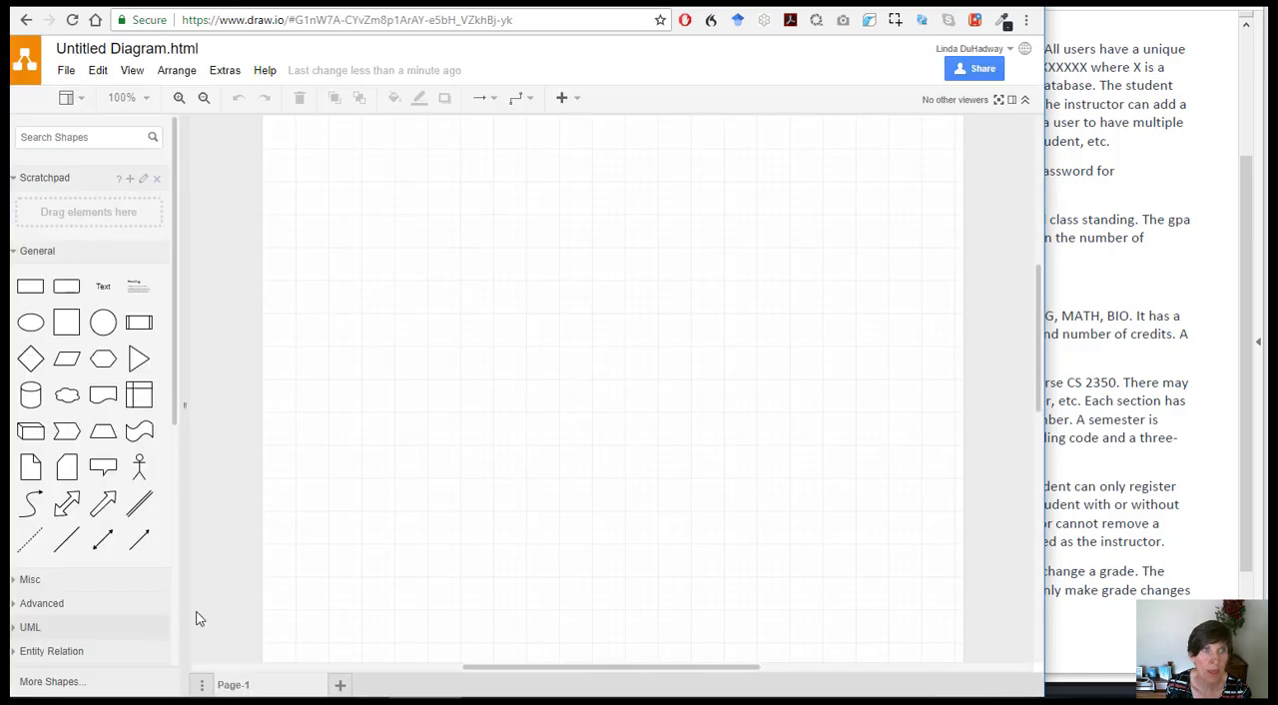
pyautogui.moveTo(406, 486)
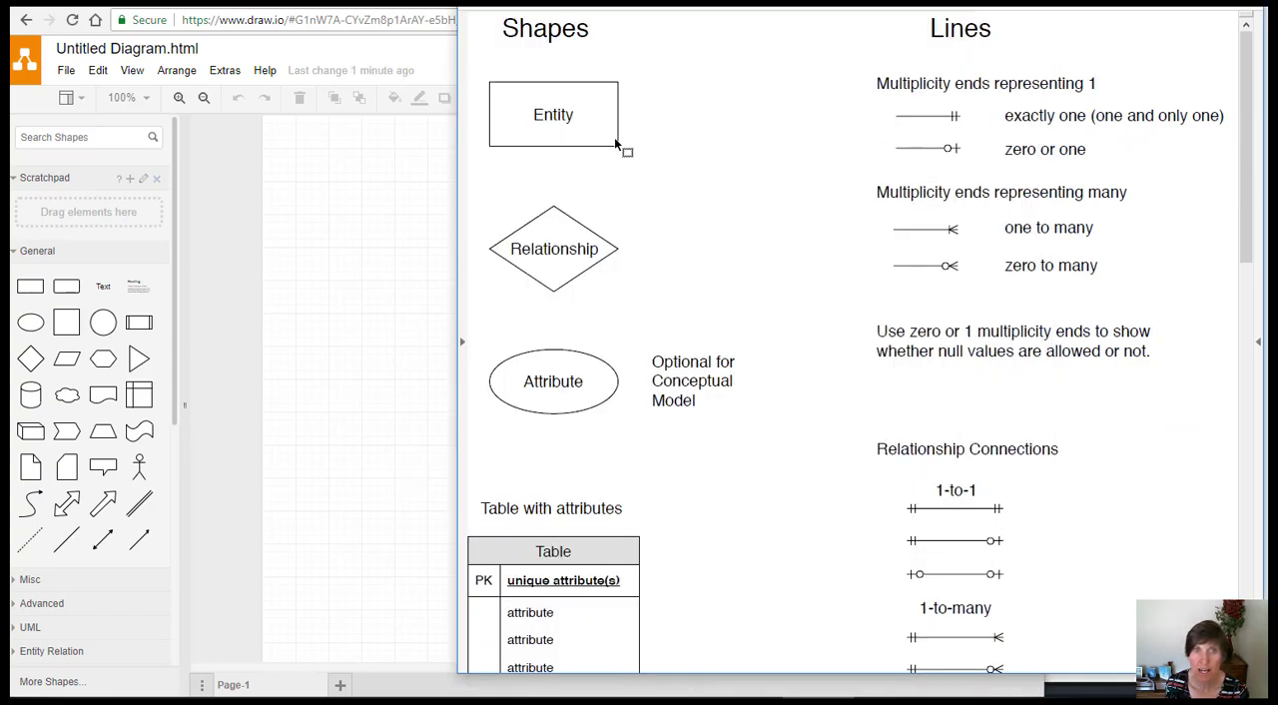
pyautogui.moveTo(489, 183)
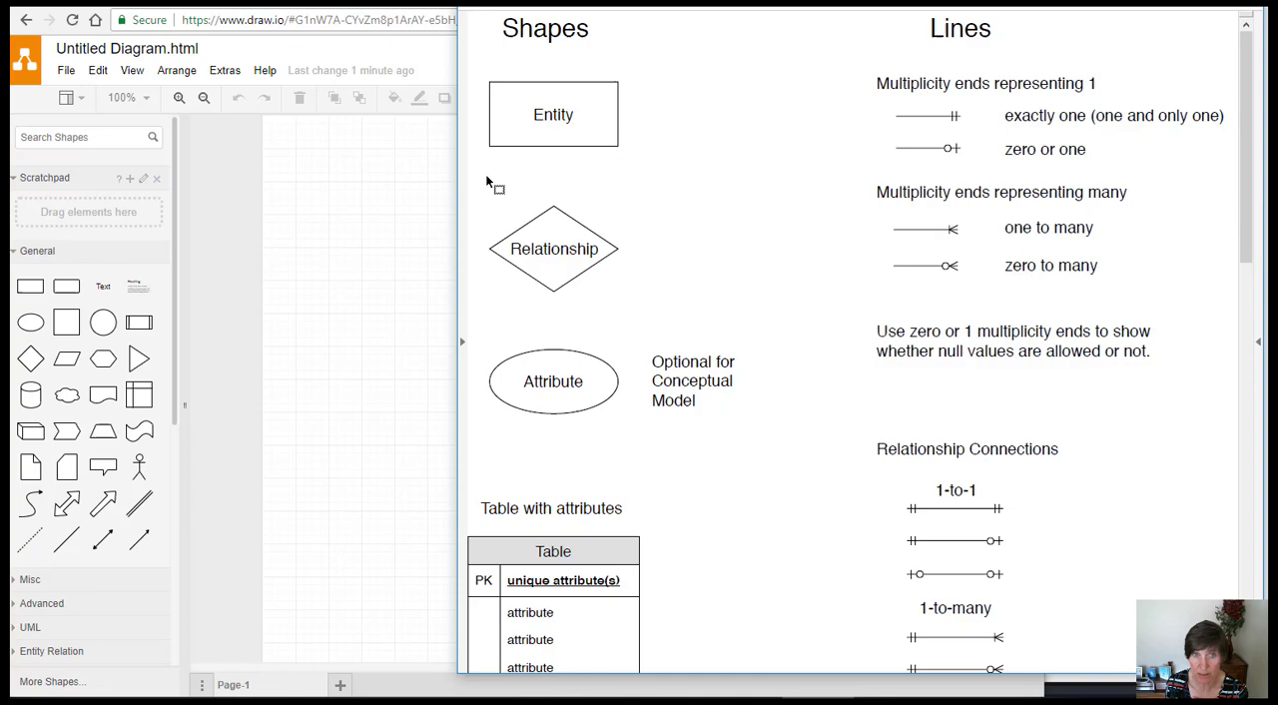
pyautogui.moveTo(58, 310)
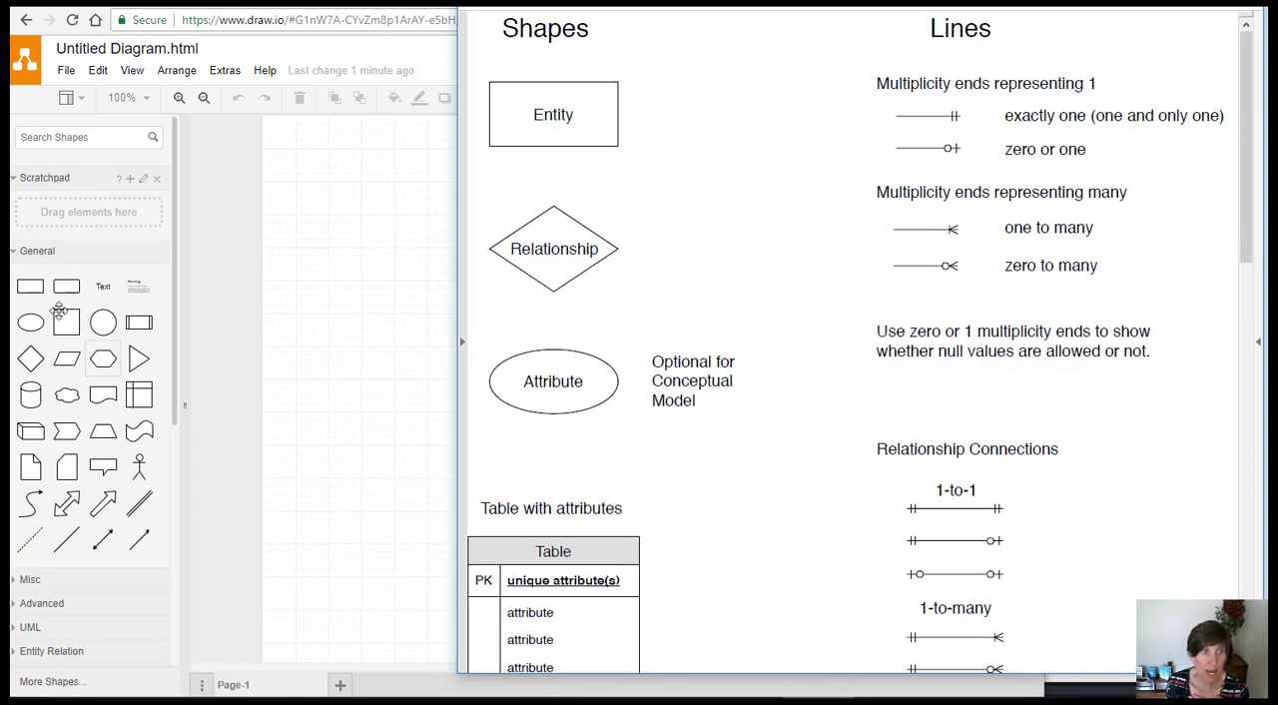
pyautogui.moveTo(171, 302)
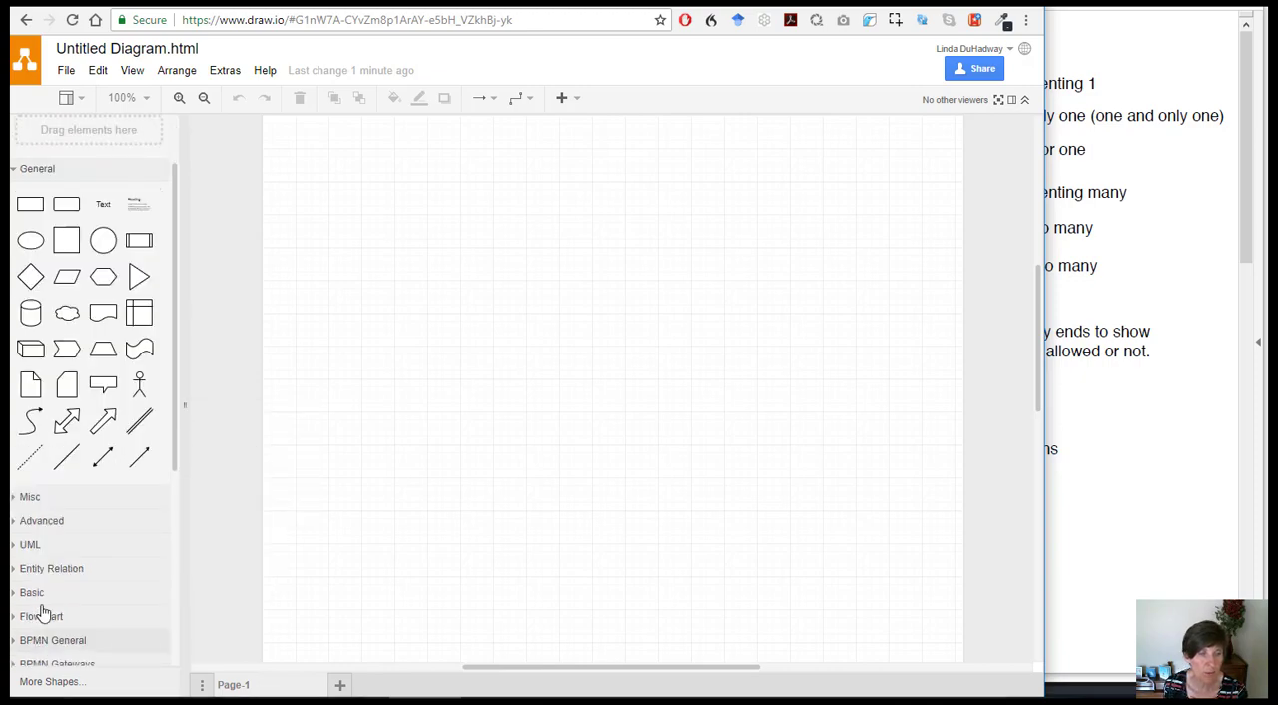
pyautogui.moveTo(15, 577)
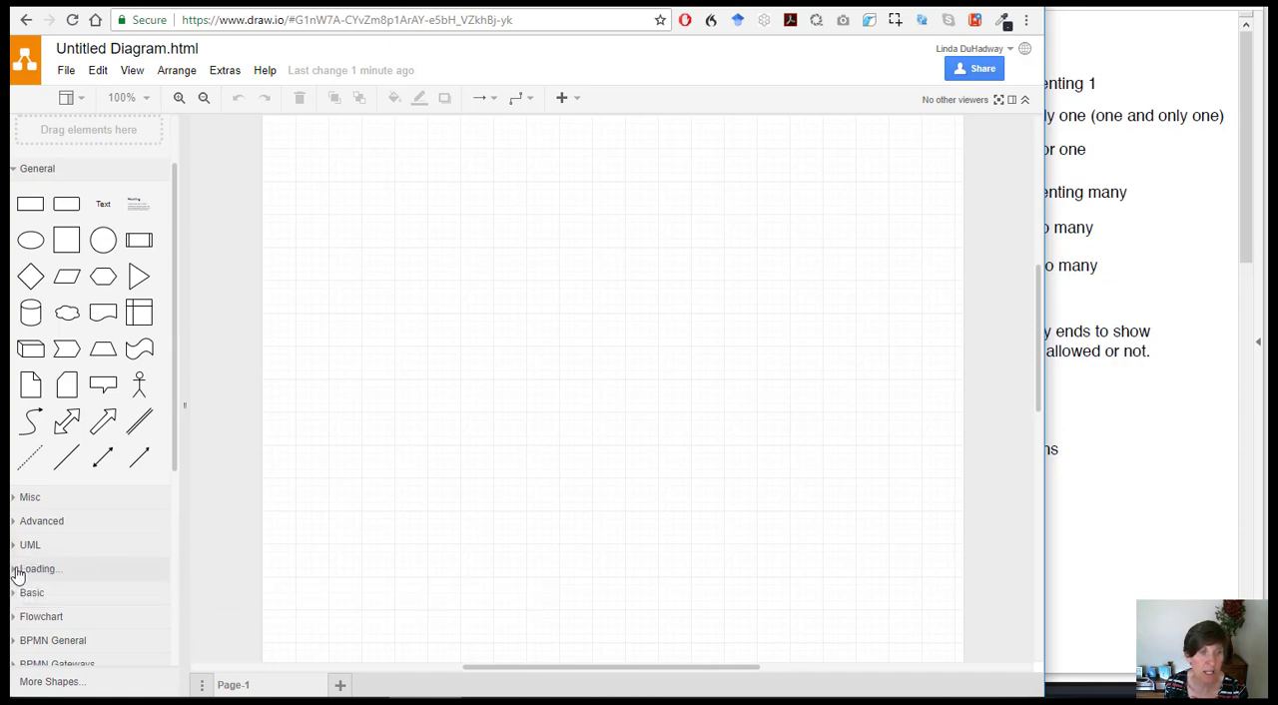
# Step: Expand the Entity Relation library and open the More Shapes library chooser
pyautogui.click(51, 568)
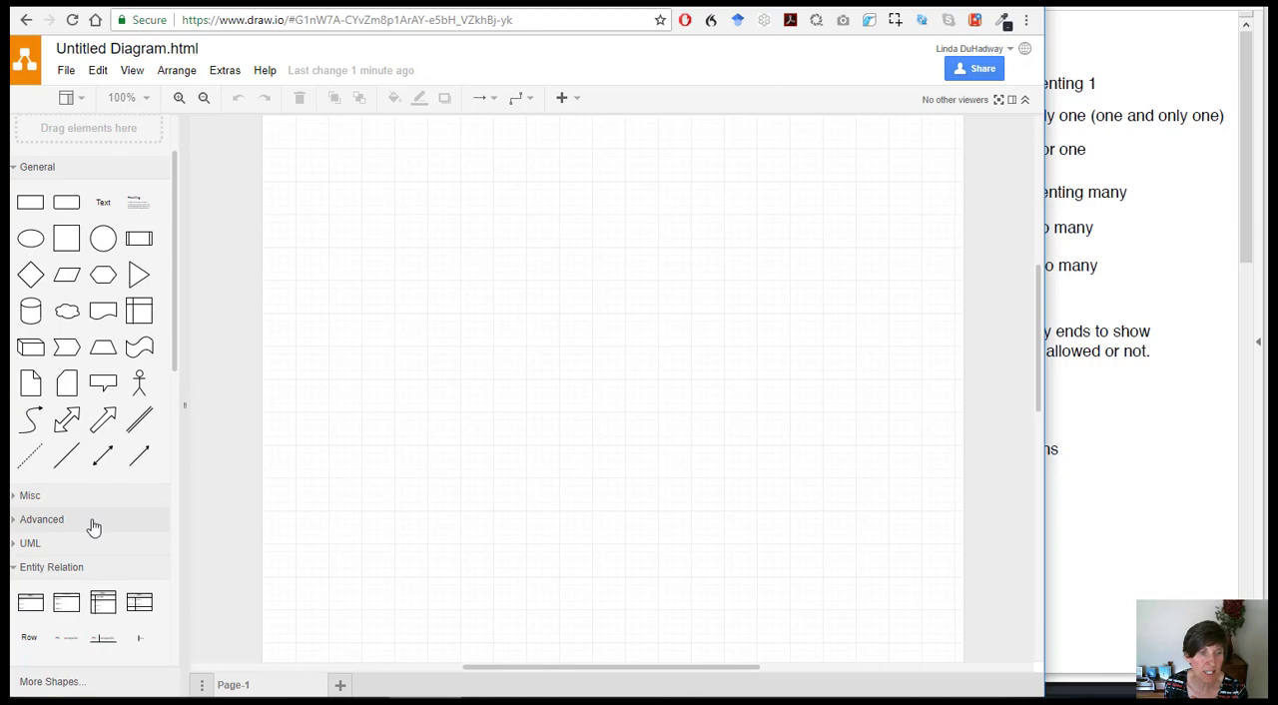
pyautogui.scroll(-3)
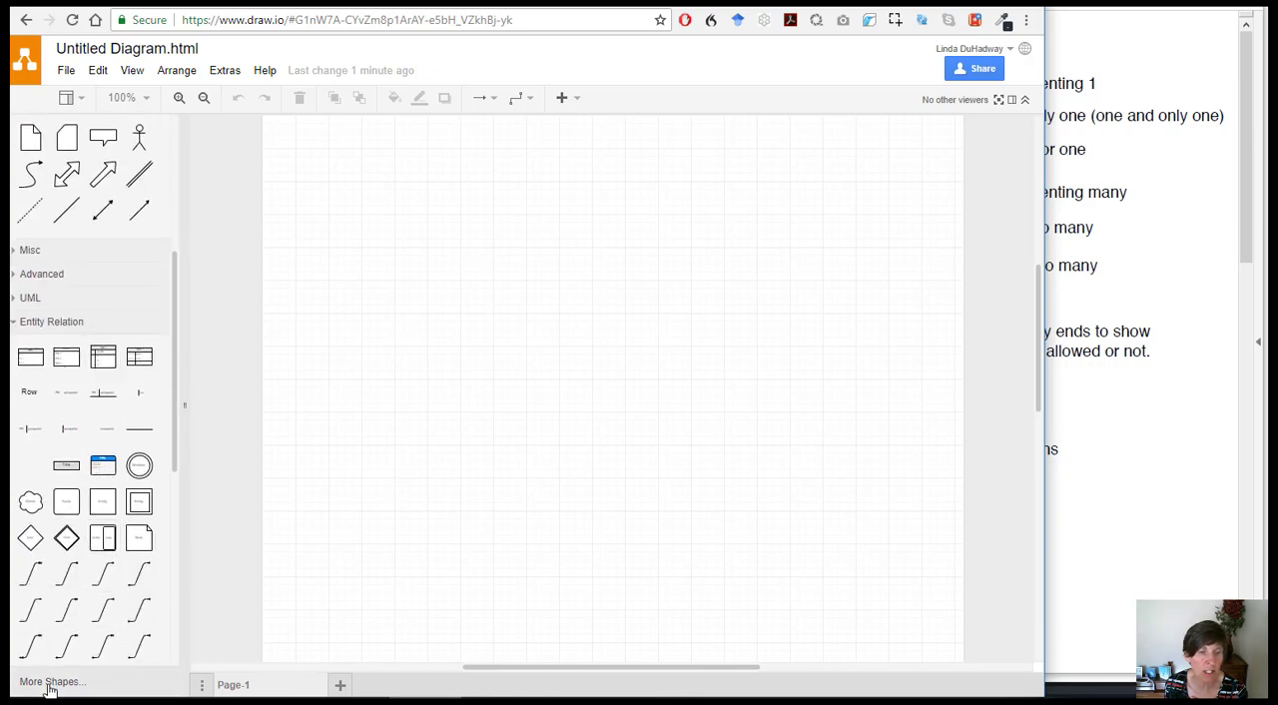
pyautogui.click(50, 680)
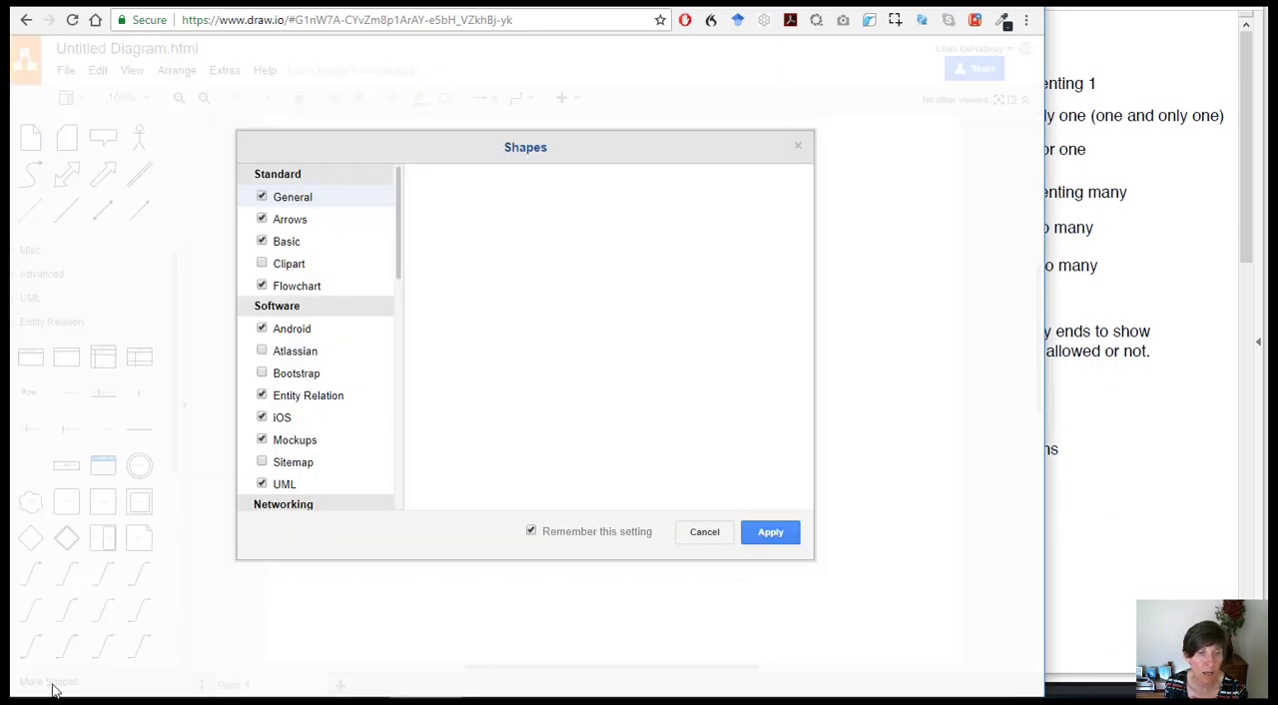
# Step: Close the Shapes library chooser and return to the empty canvas
pyautogui.click(292, 196)
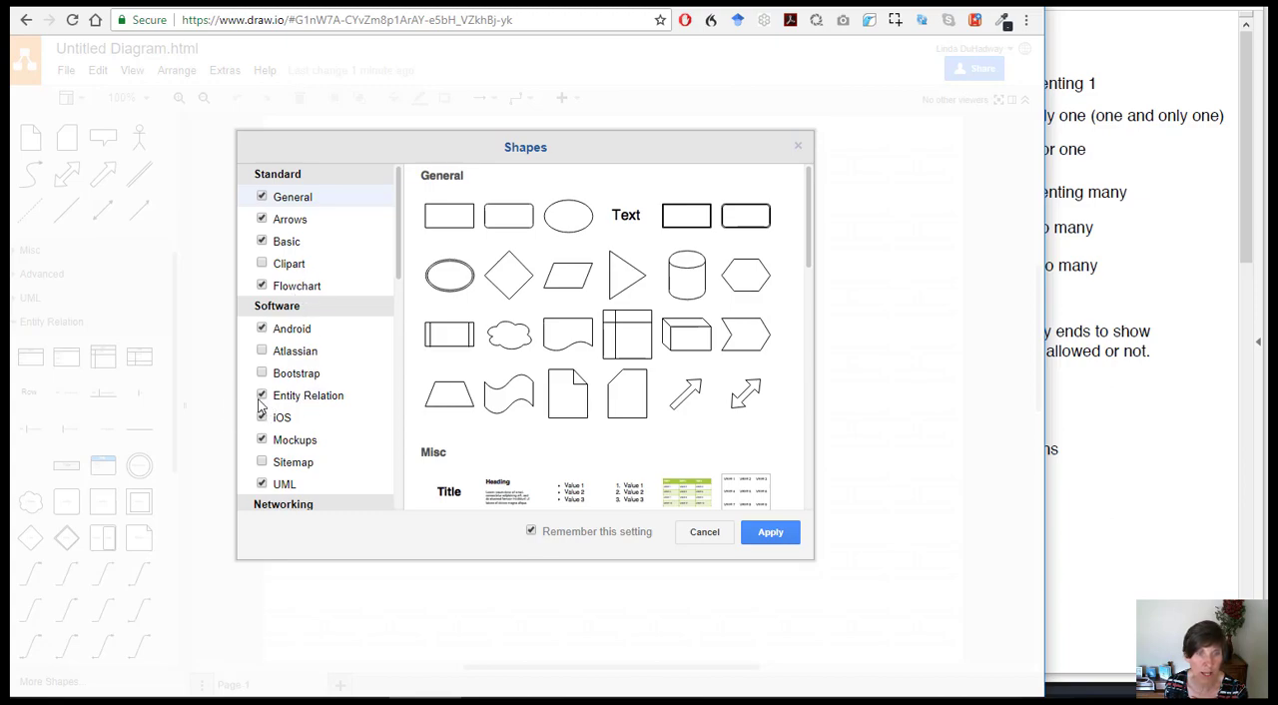
pyautogui.click(770, 531)
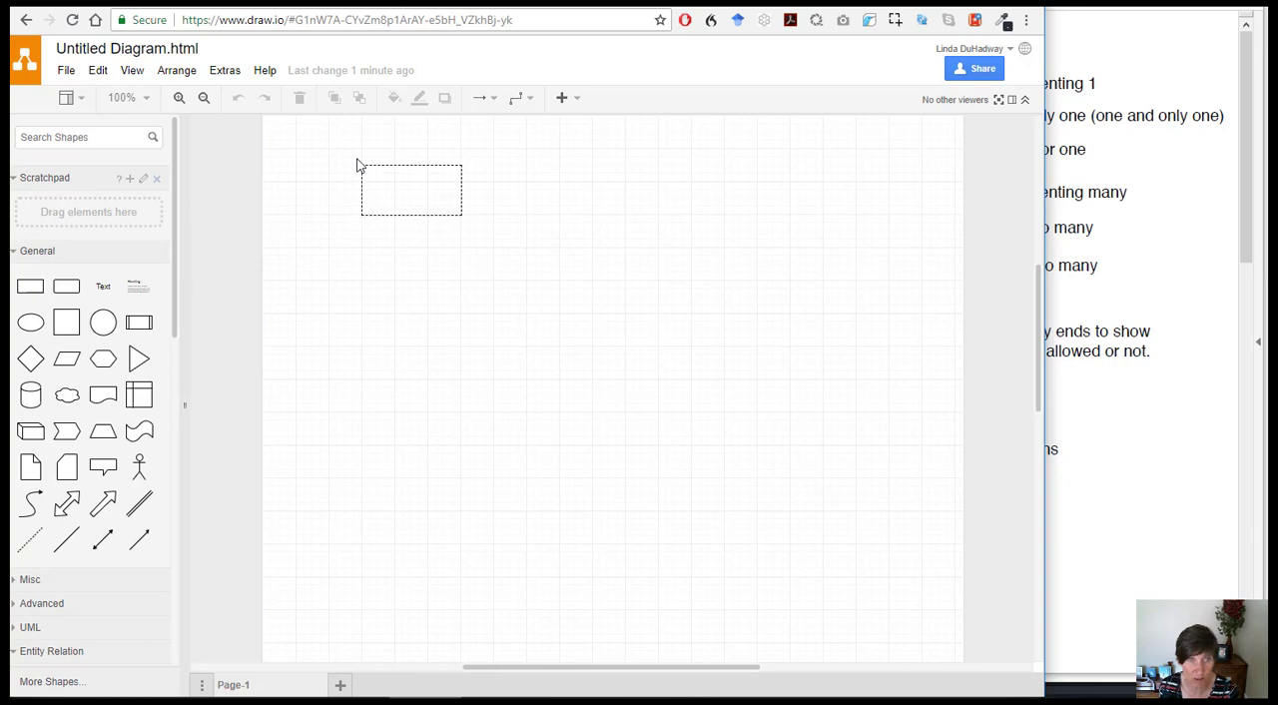
# Step: Place a rectangle at the page's top left and label it User
pyautogui.click(411, 190)
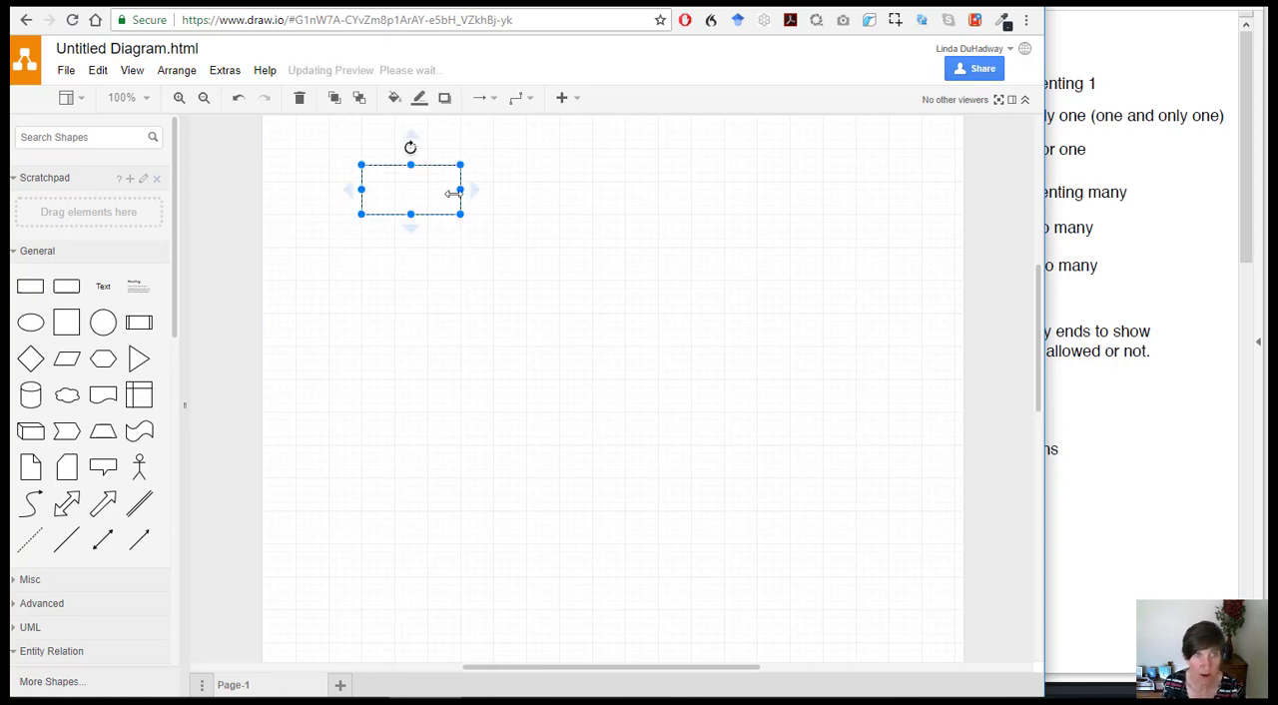
pyautogui.moveTo(402, 186)
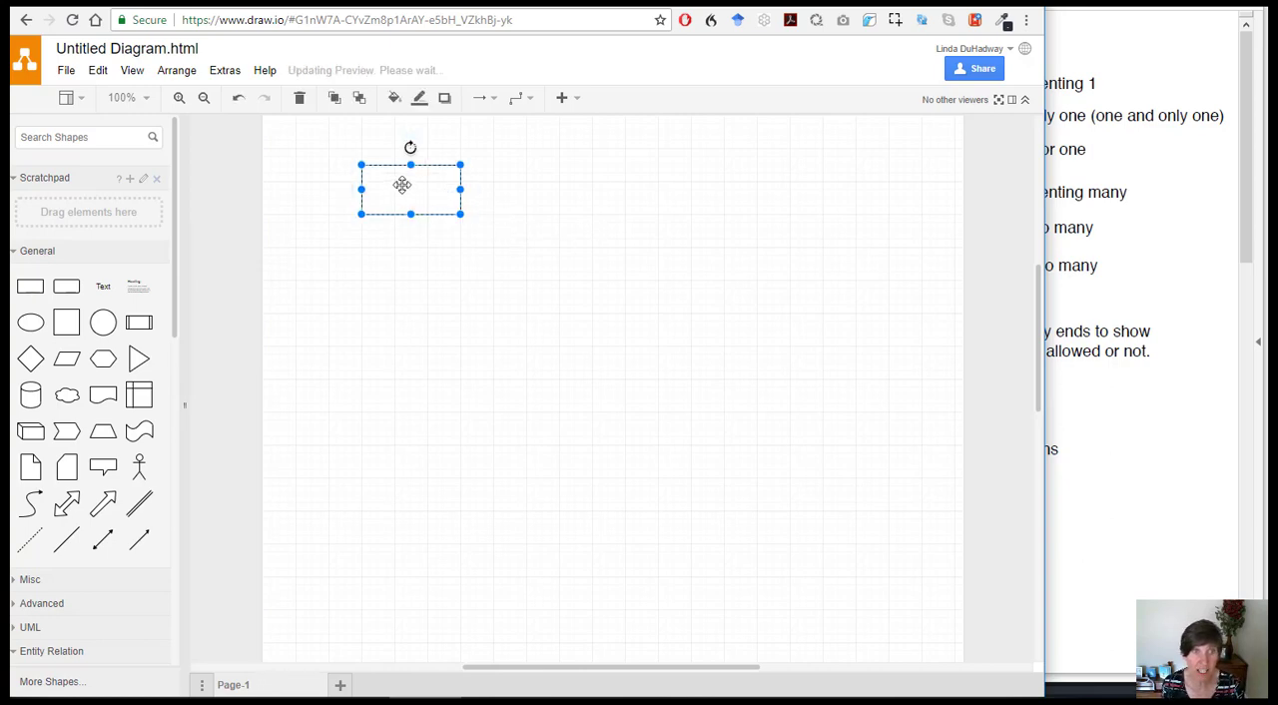
pyautogui.doubleClick(409, 187)
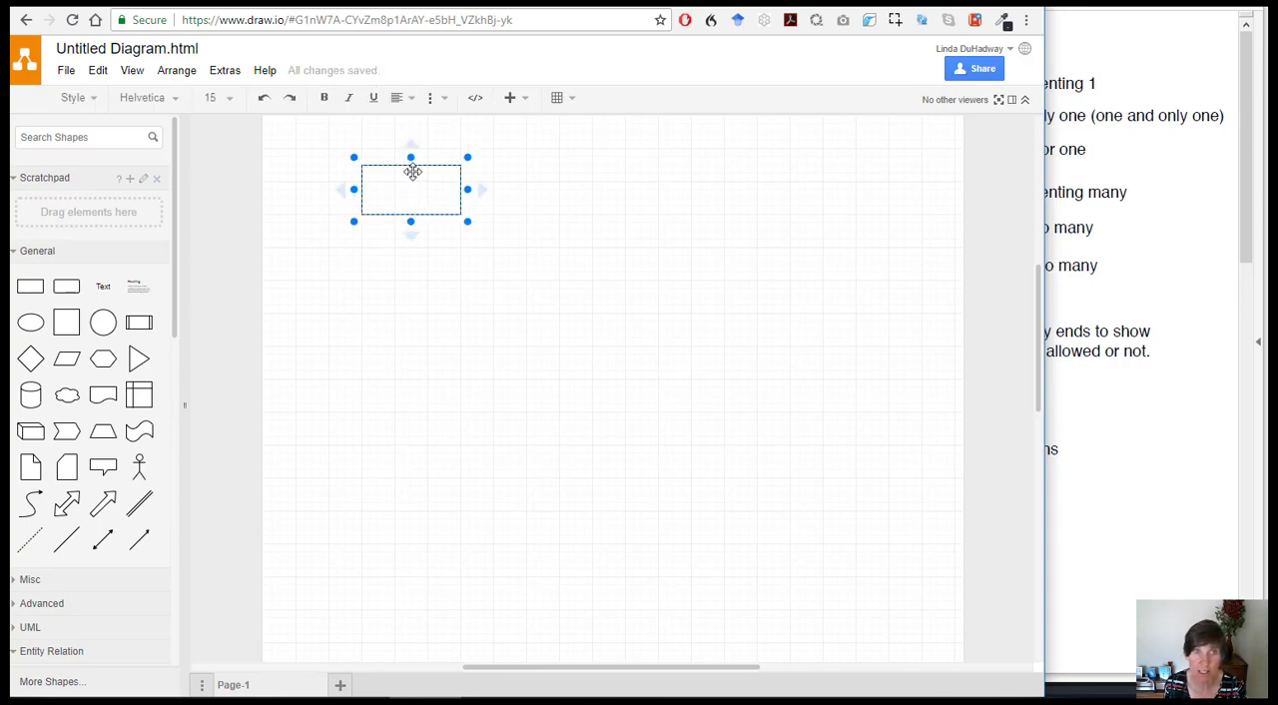
pyautogui.moveTo(475, 361)
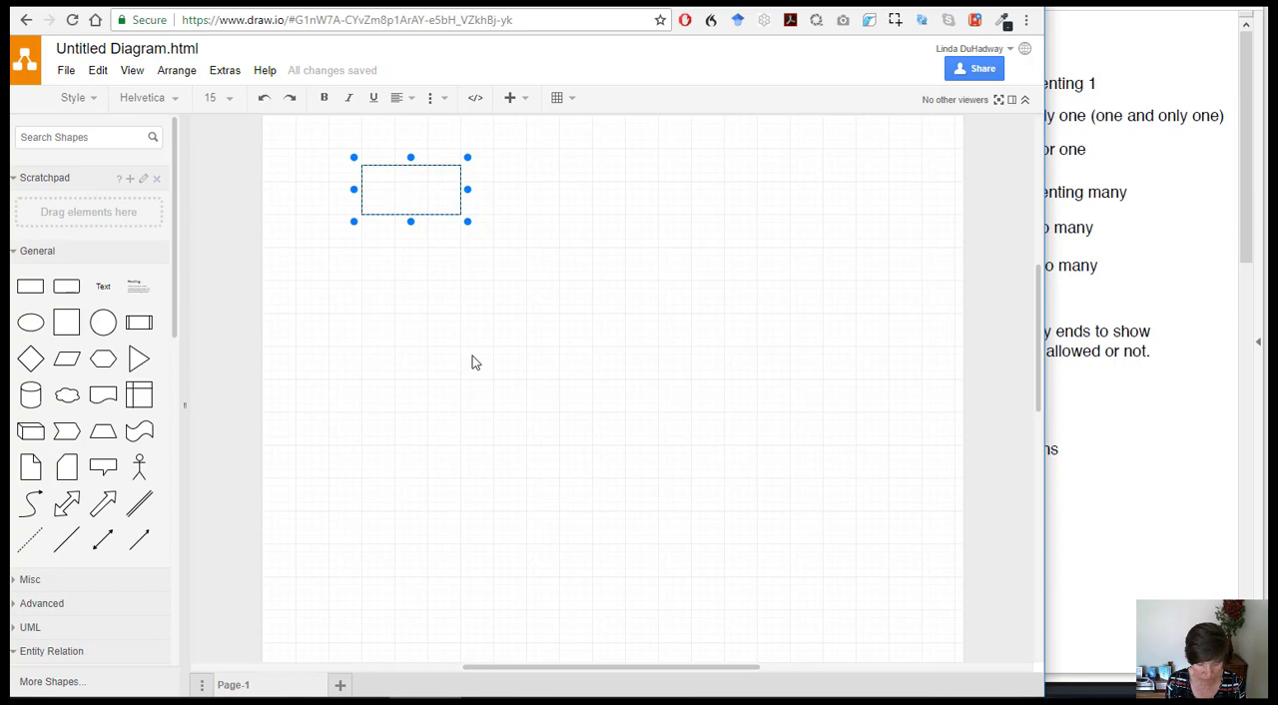
pyautogui.write('User')
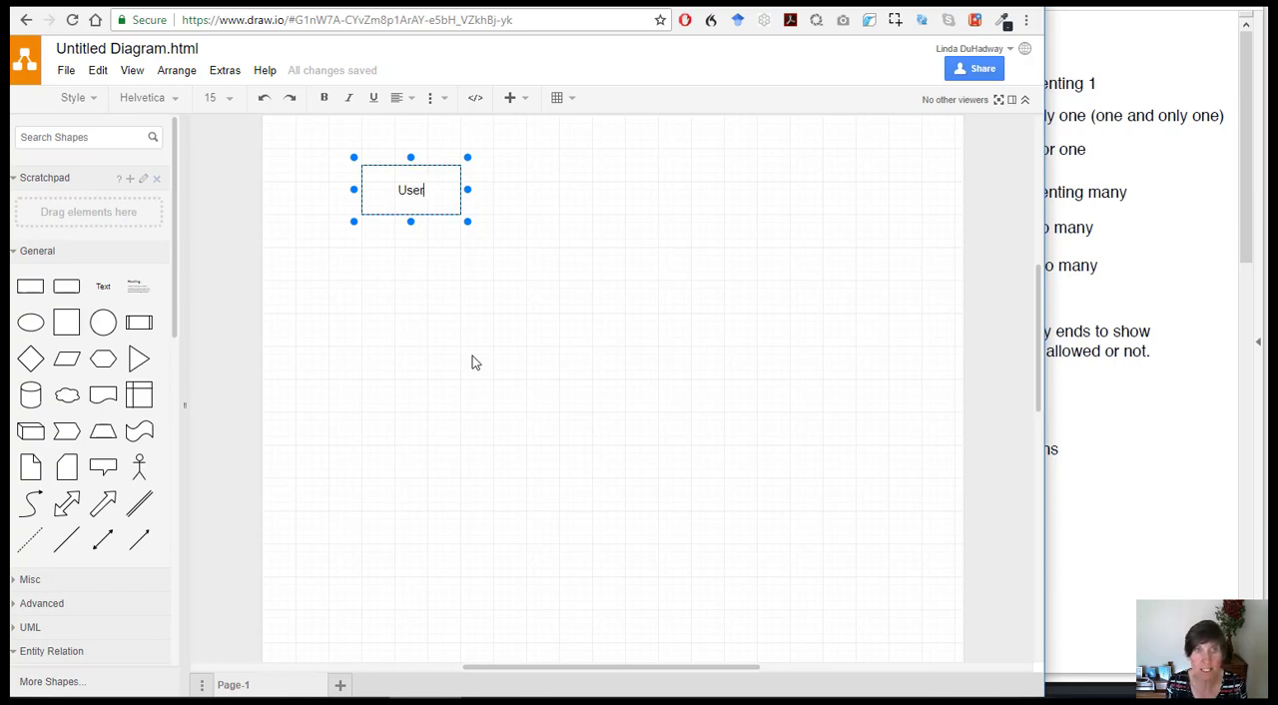
pyautogui.moveTo(1133, 446)
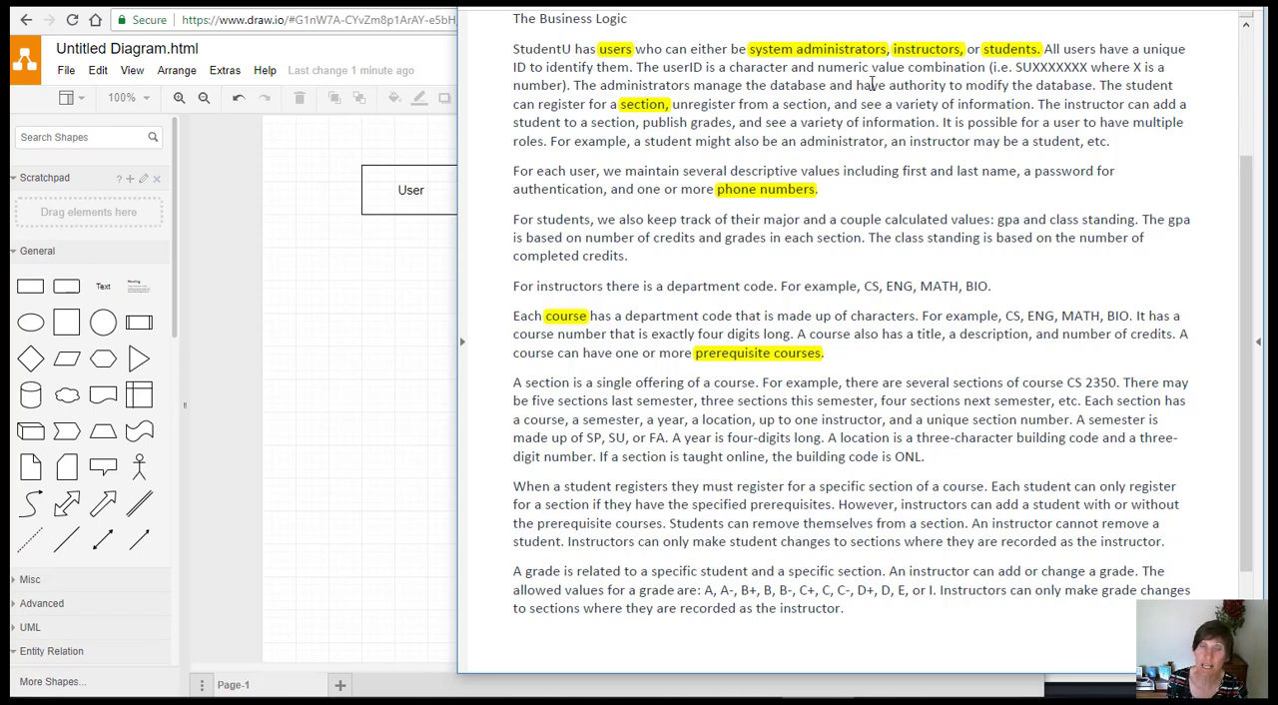
pyautogui.moveTo(798, 84)
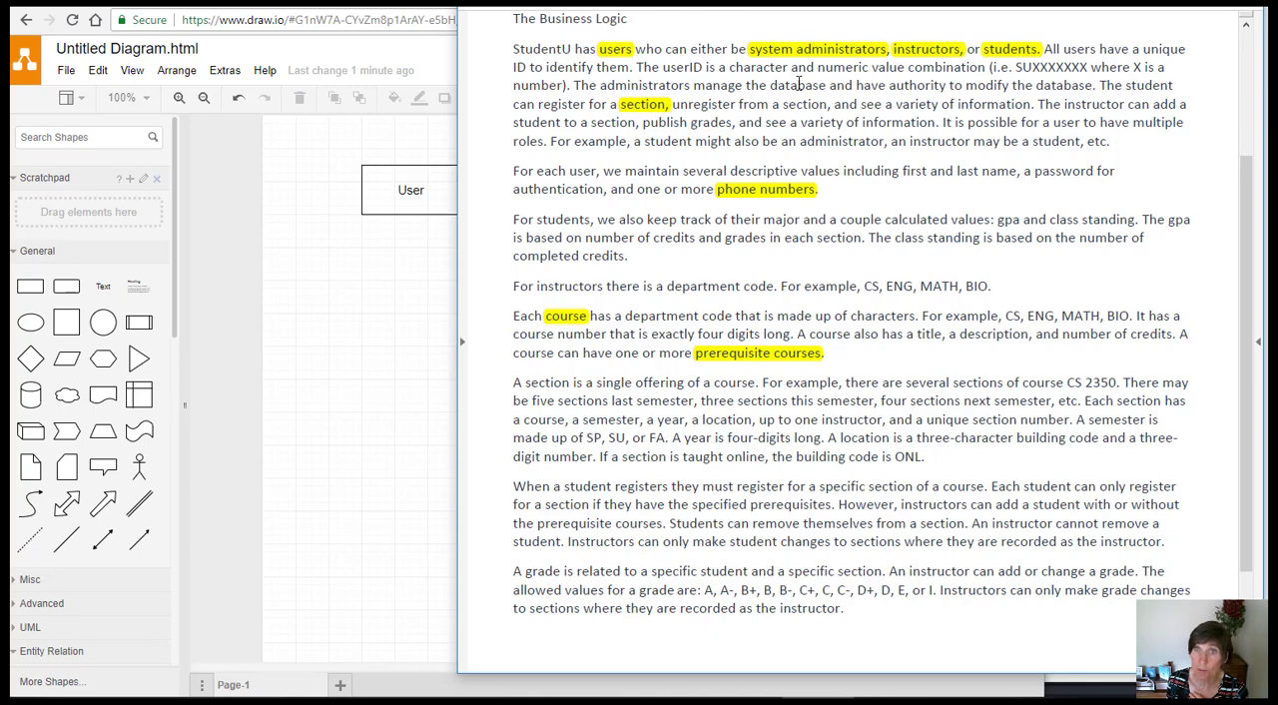
pyautogui.moveTo(991, 72)
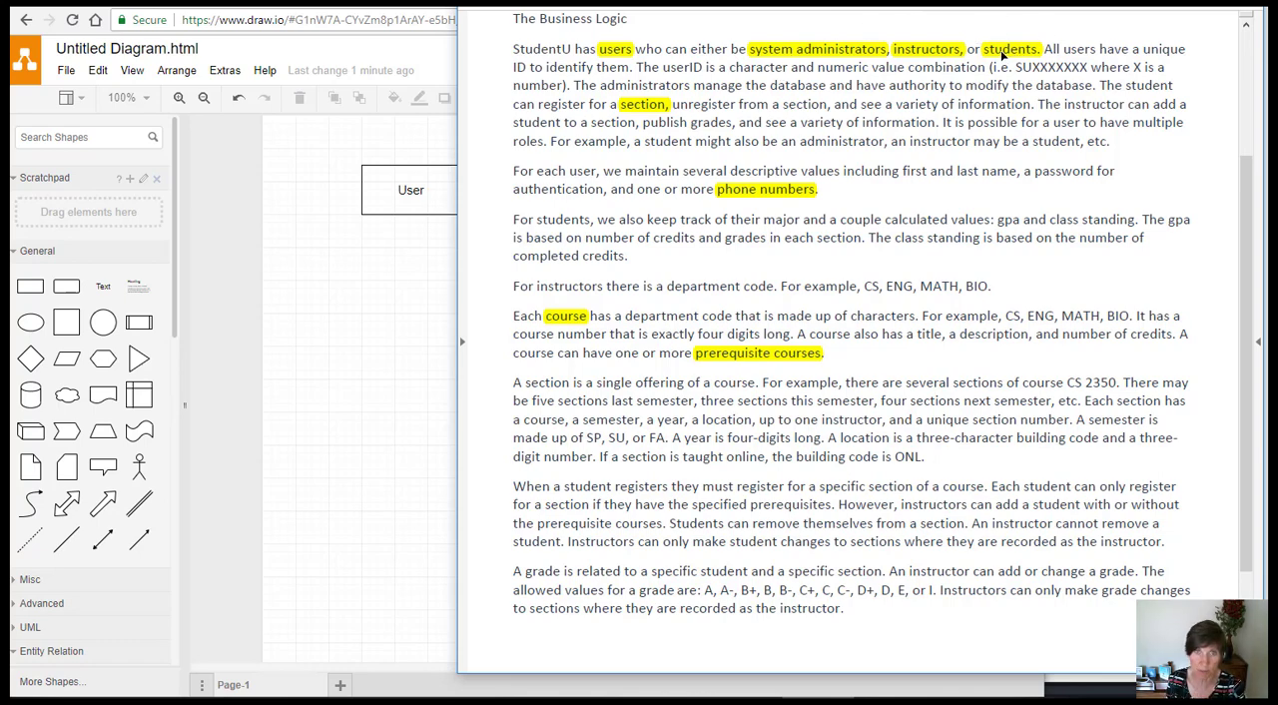
pyautogui.moveTo(393, 316)
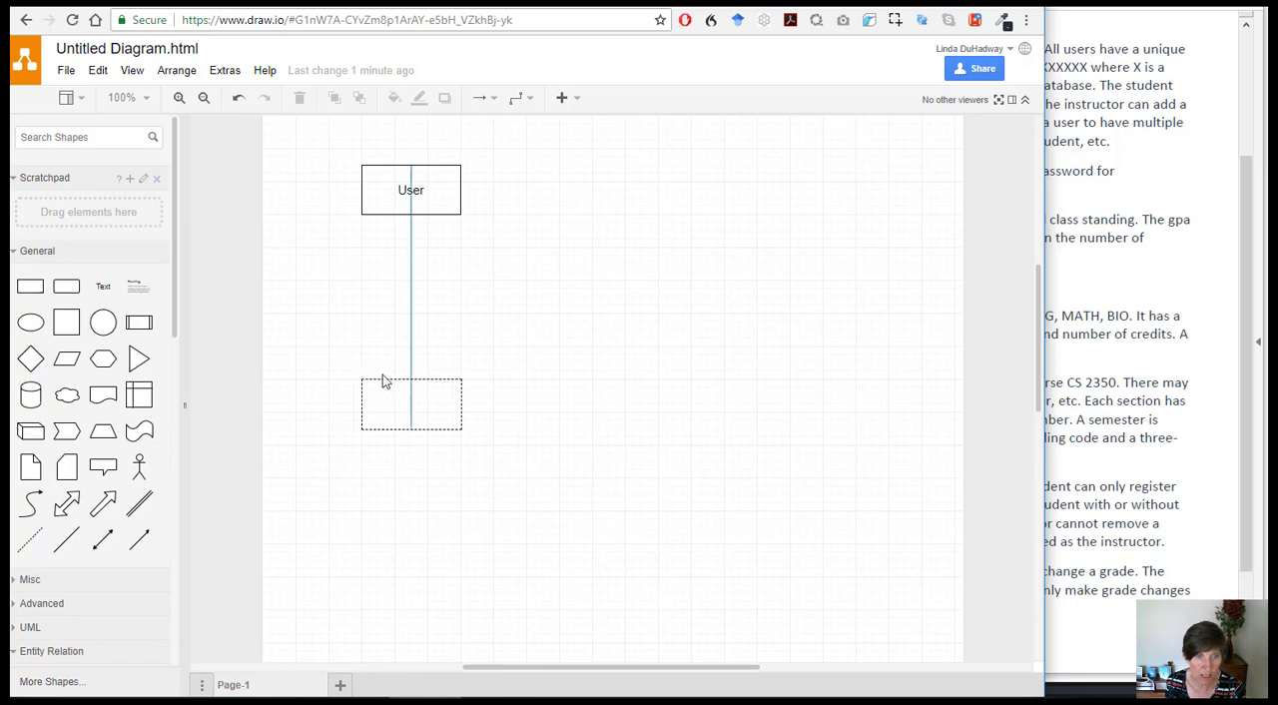
# Step: Label the rectangle below User as Section and finish the top-right Phone Number entity
pyautogui.click(410, 403)
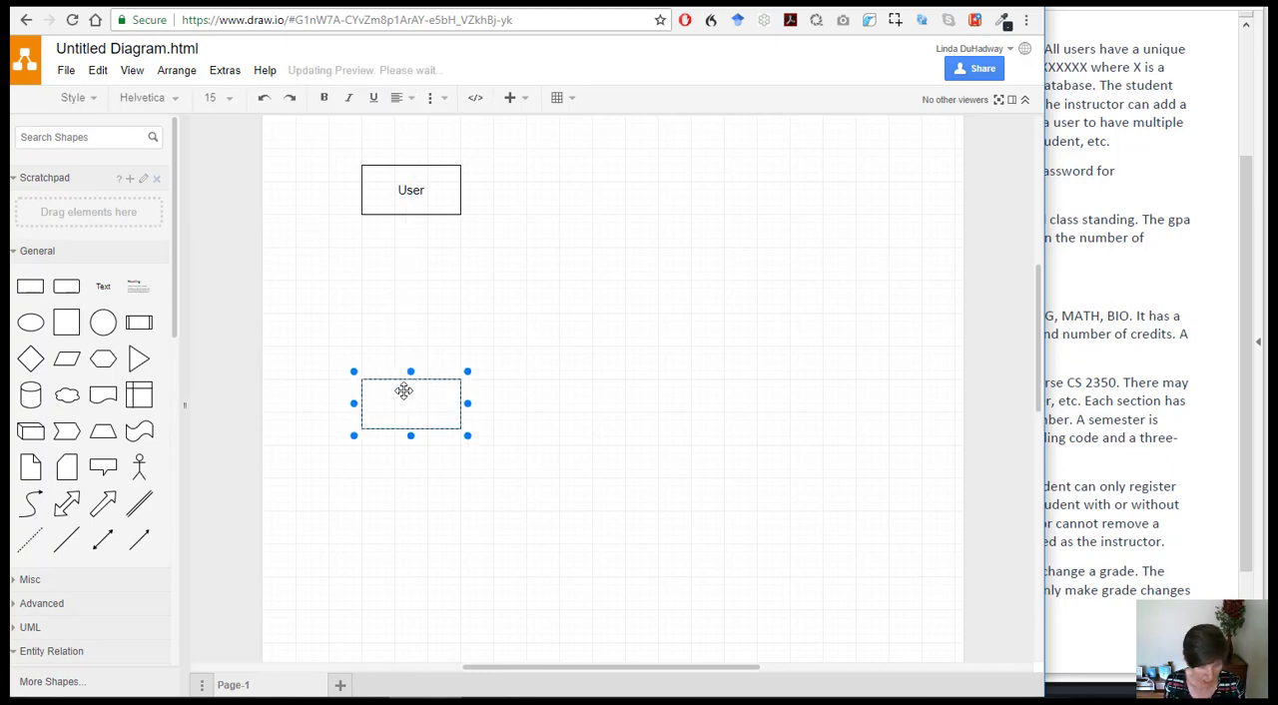
pyautogui.write('Section')
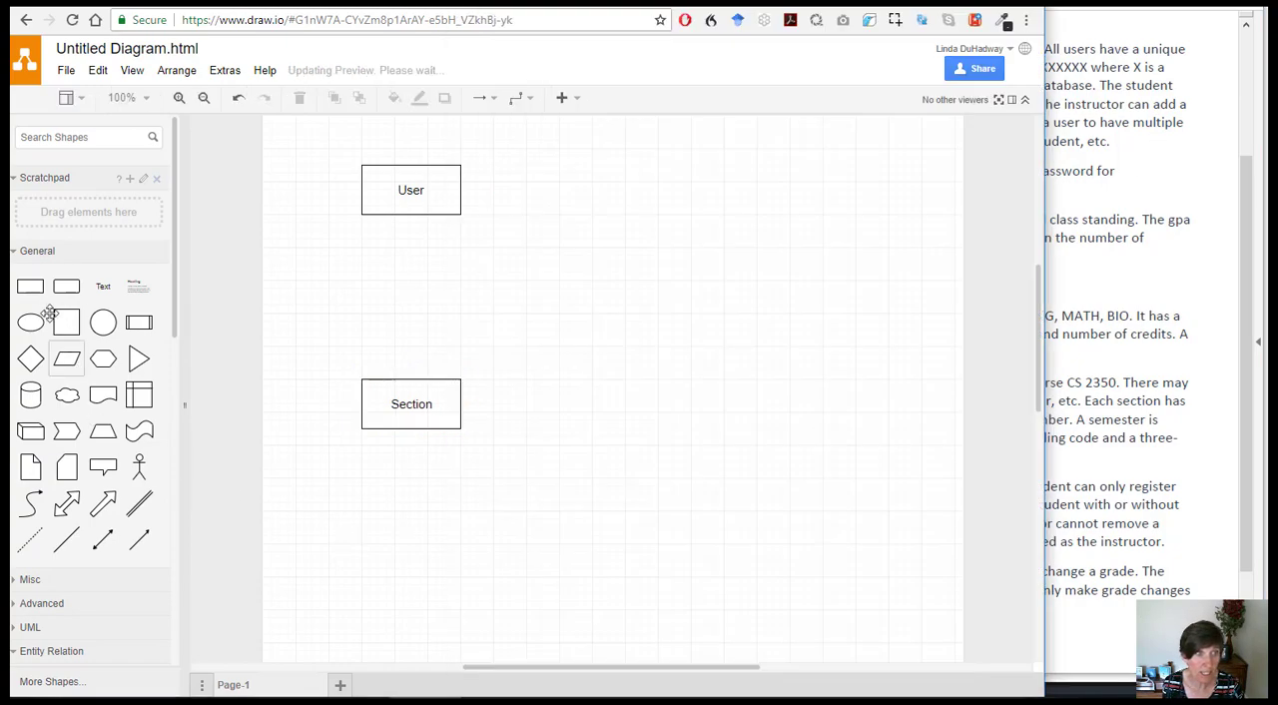
pyautogui.moveTo(724, 154); pyautogui.dragTo(824, 207)
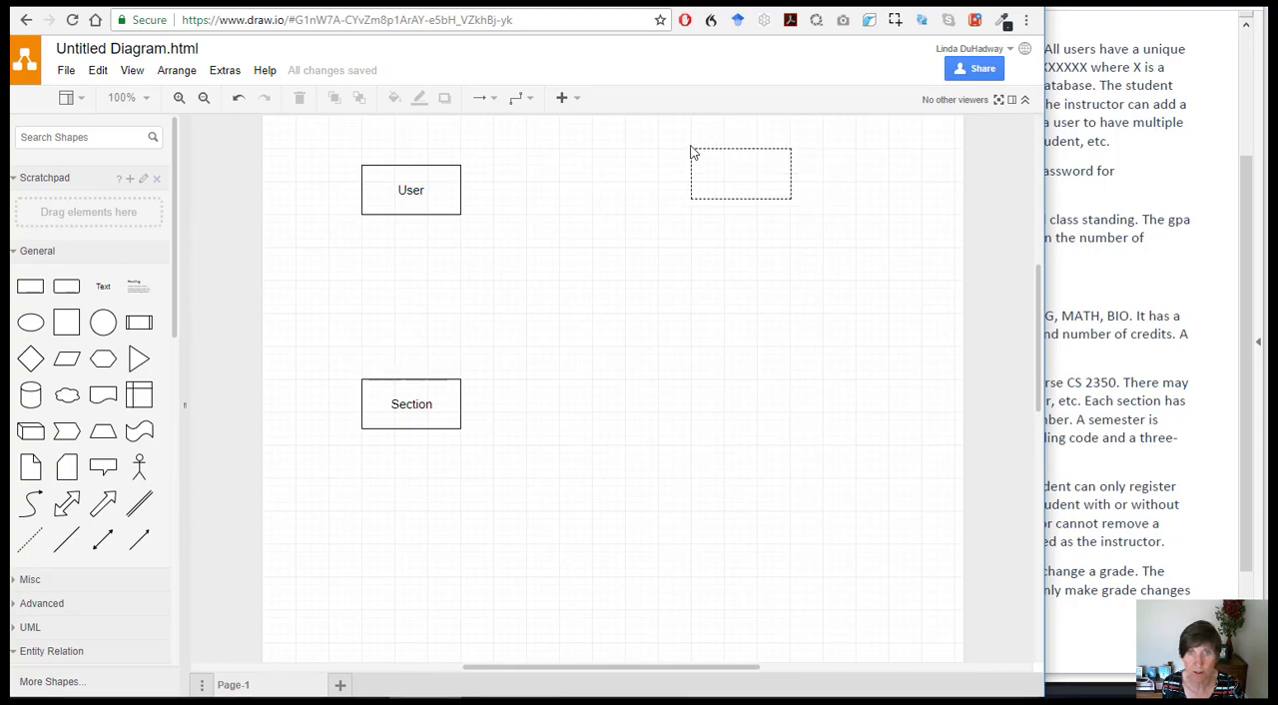
pyautogui.click(738, 172)
pyautogui.write('PhoneNumnb')
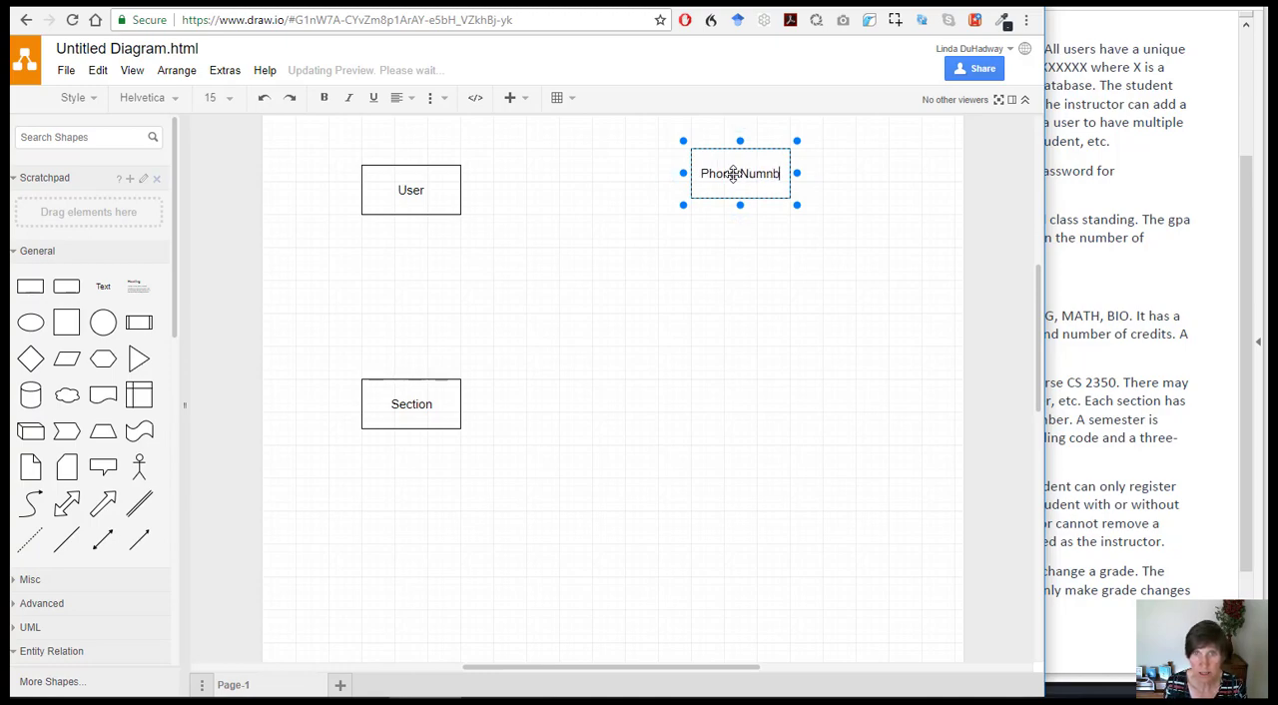
pyautogui.write('el')
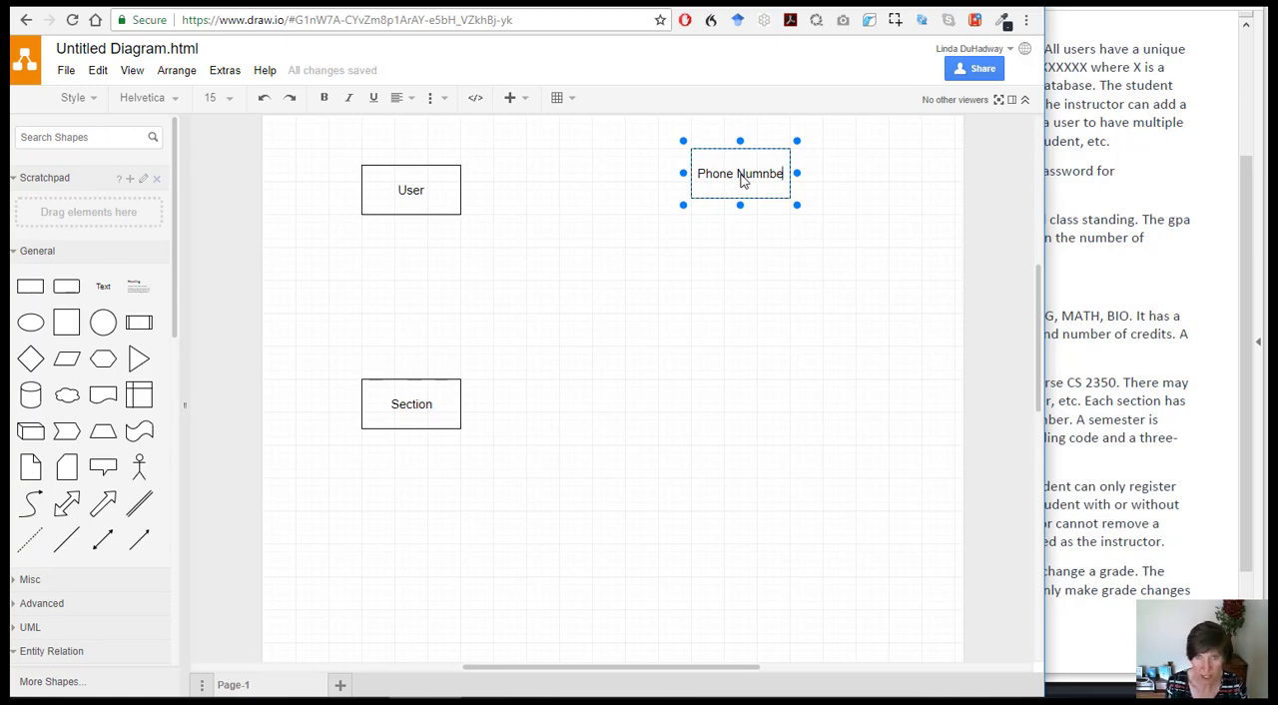
pyautogui.write('r')
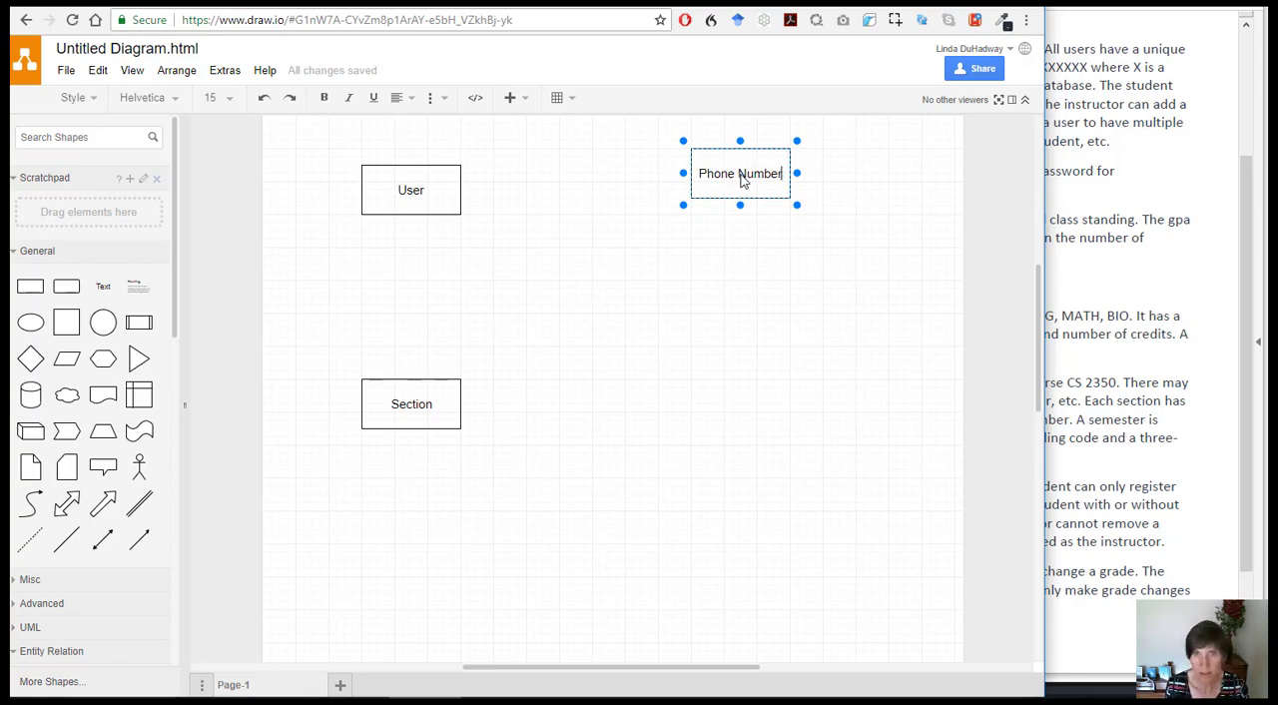
pyautogui.moveTo(1187, 224)
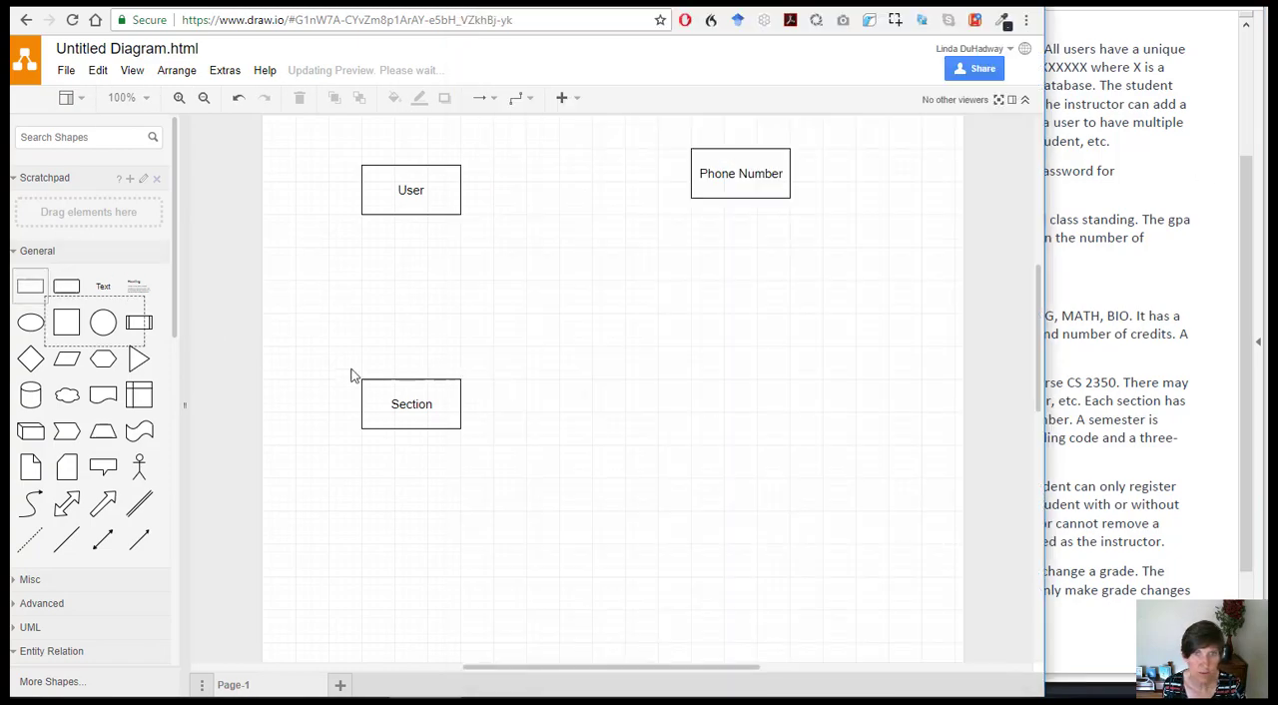
# Step: Drag a new rectangle to the right of Section and label it Course
pyautogui.moveTo(461, 403); pyautogui.dragTo(731, 403)
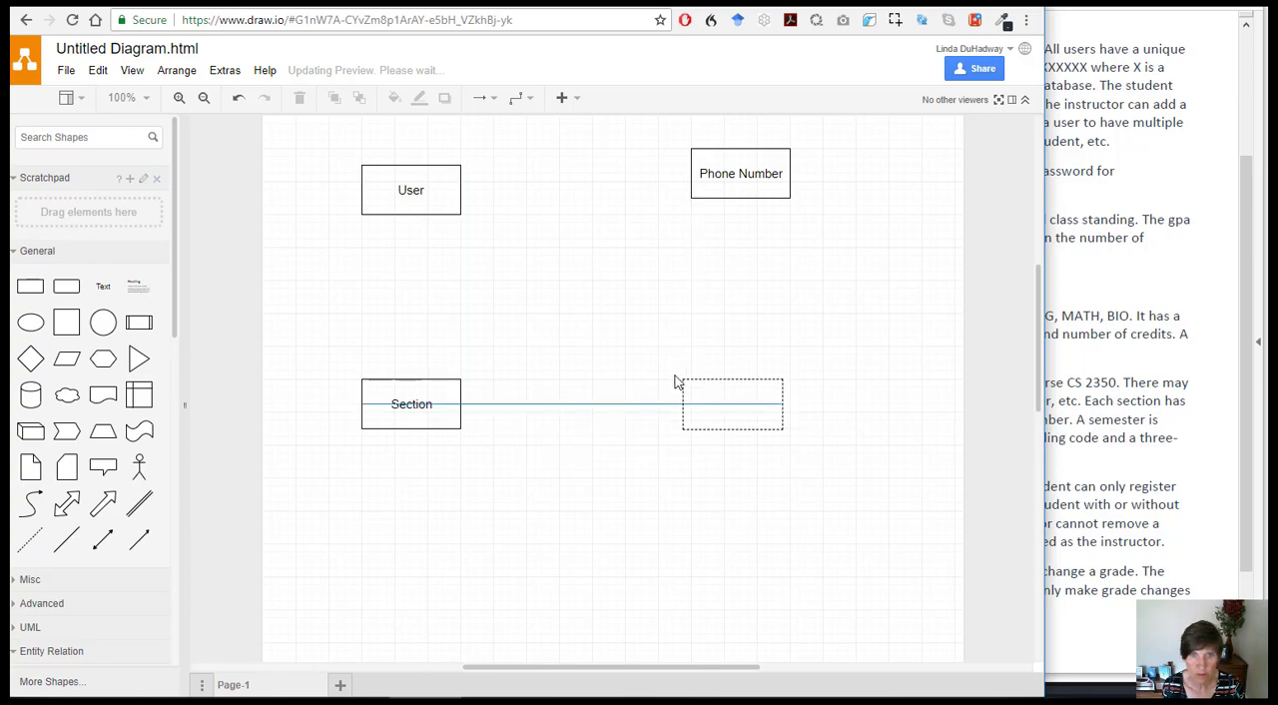
pyautogui.click(731, 403)
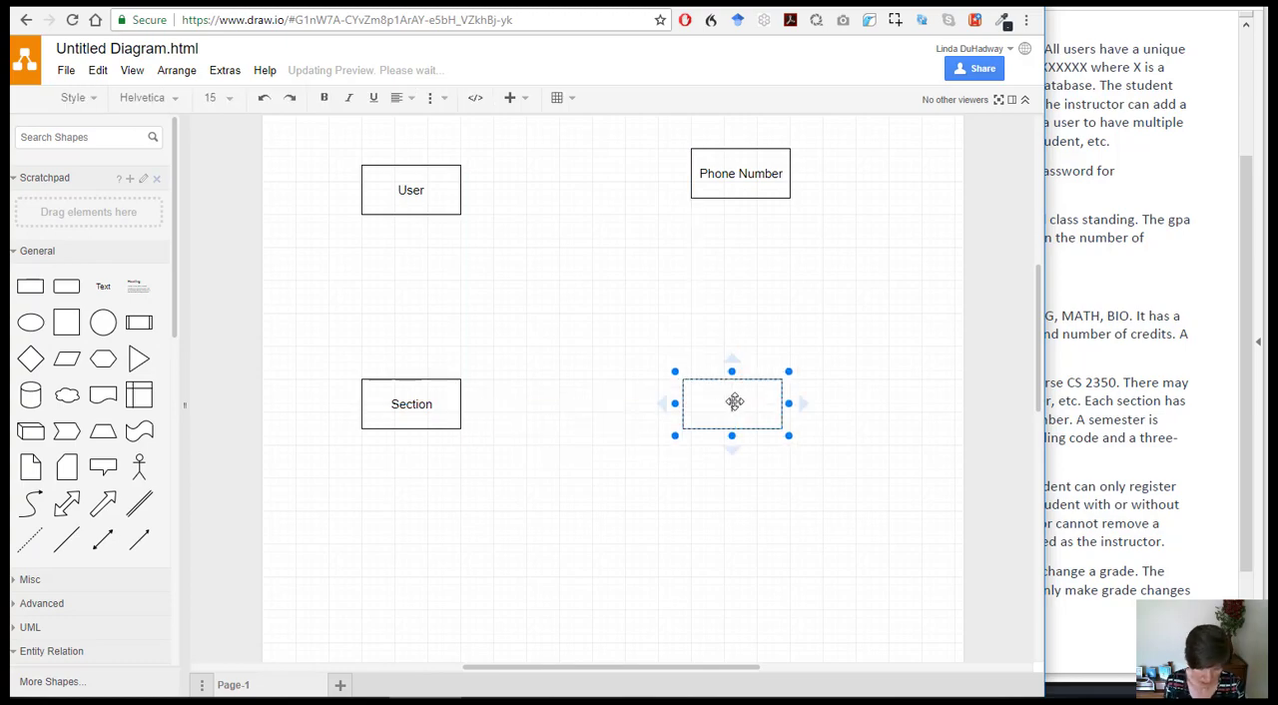
pyautogui.write('Course')
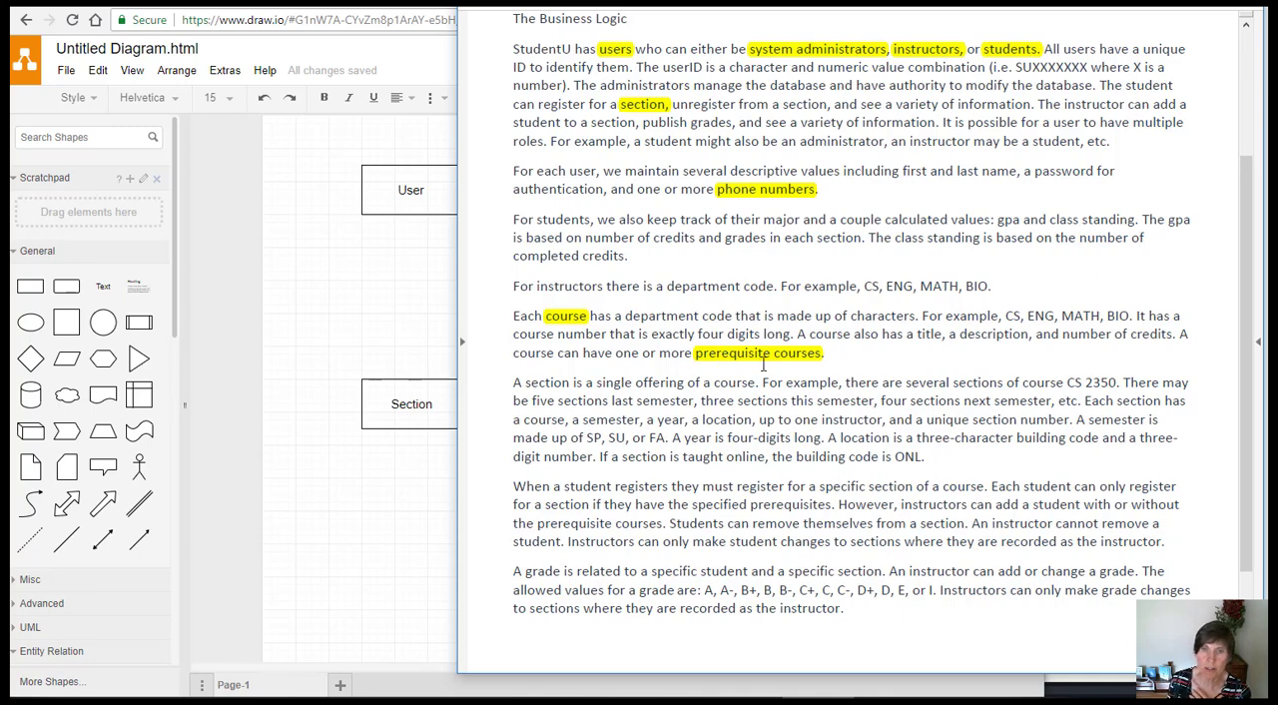
pyautogui.moveTo(873, 385)
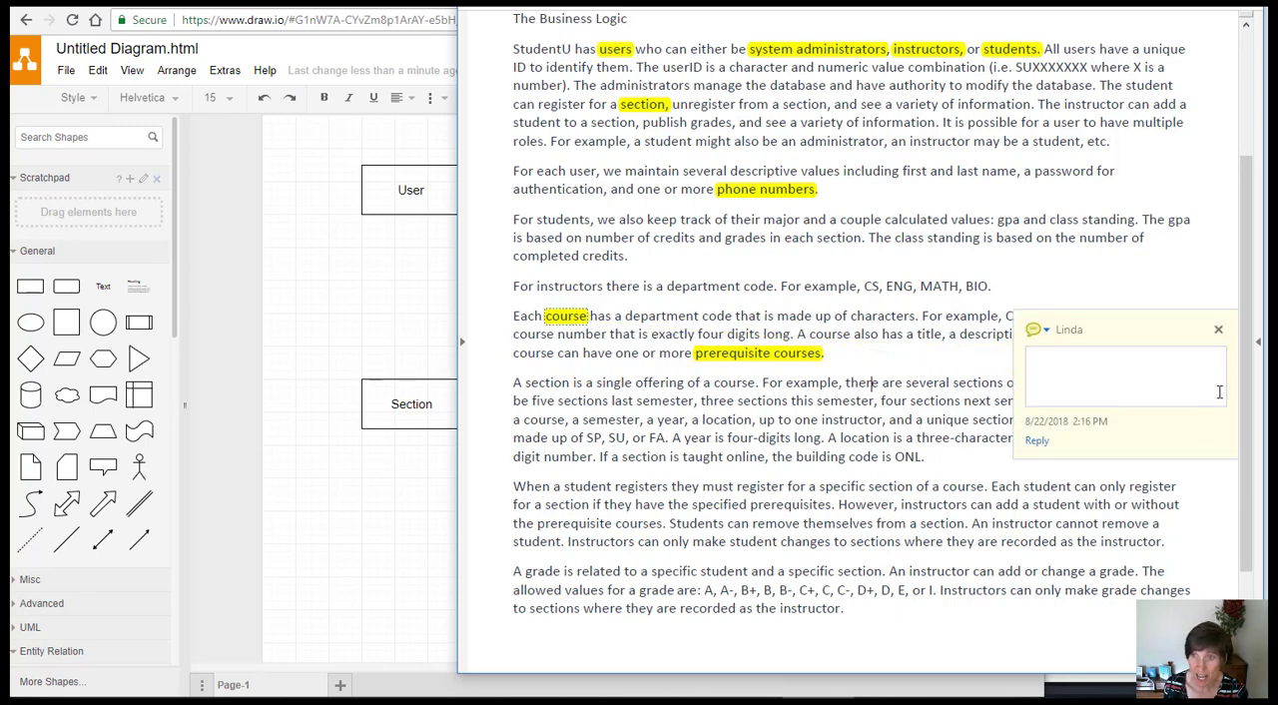
# Step: Dismiss the empty comment balloon in the Word requirements document
pyautogui.click(1218, 329)
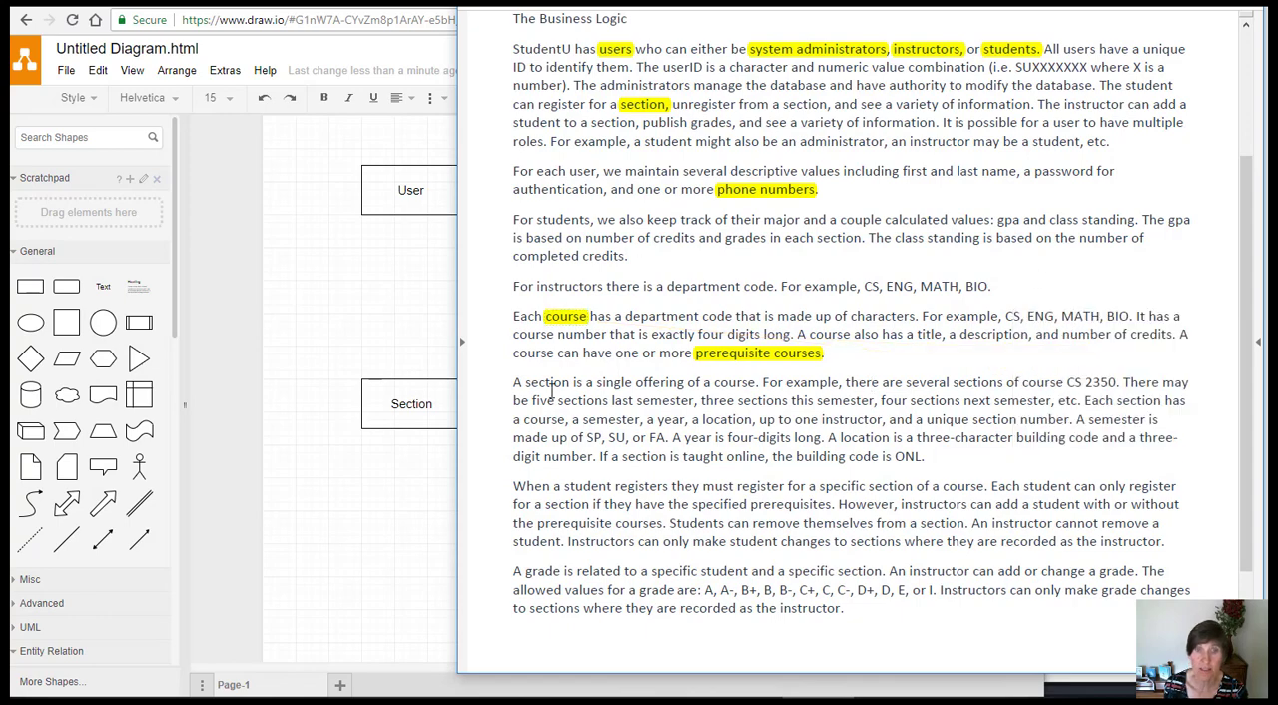
pyautogui.moveTo(1018, 410)
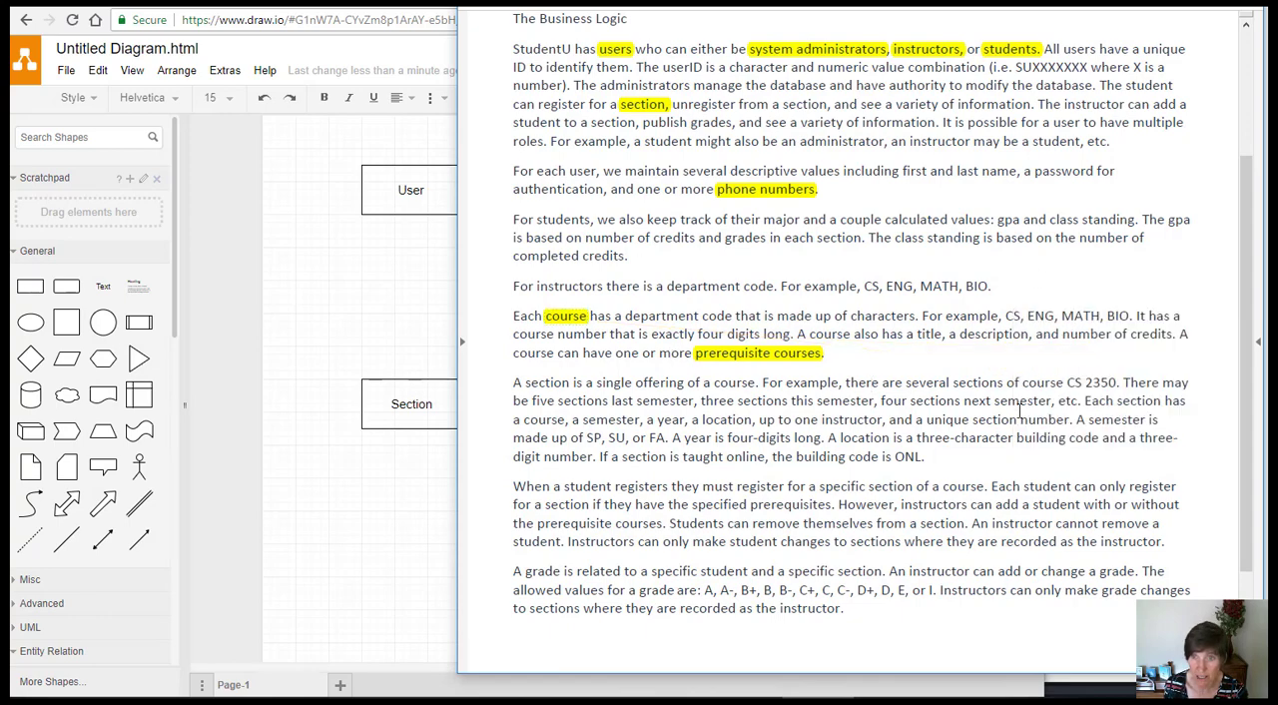
pyautogui.moveTo(694, 315)
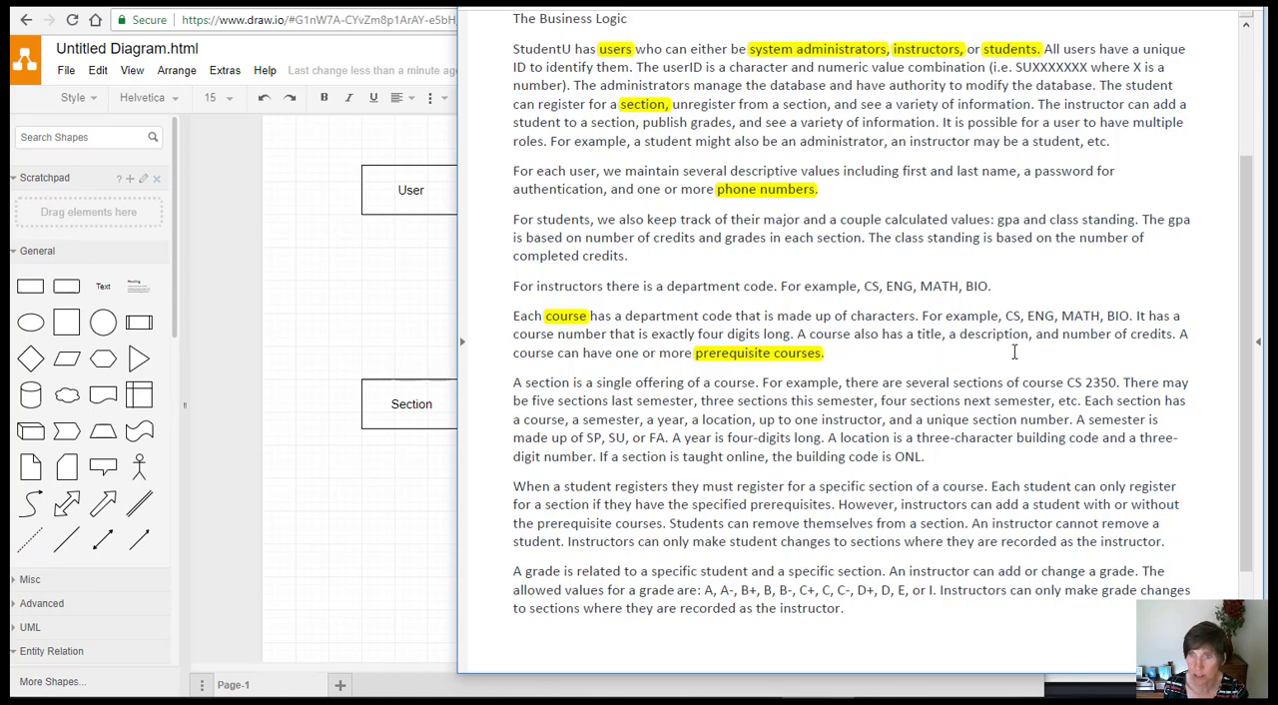
pyautogui.moveTo(1120, 354)
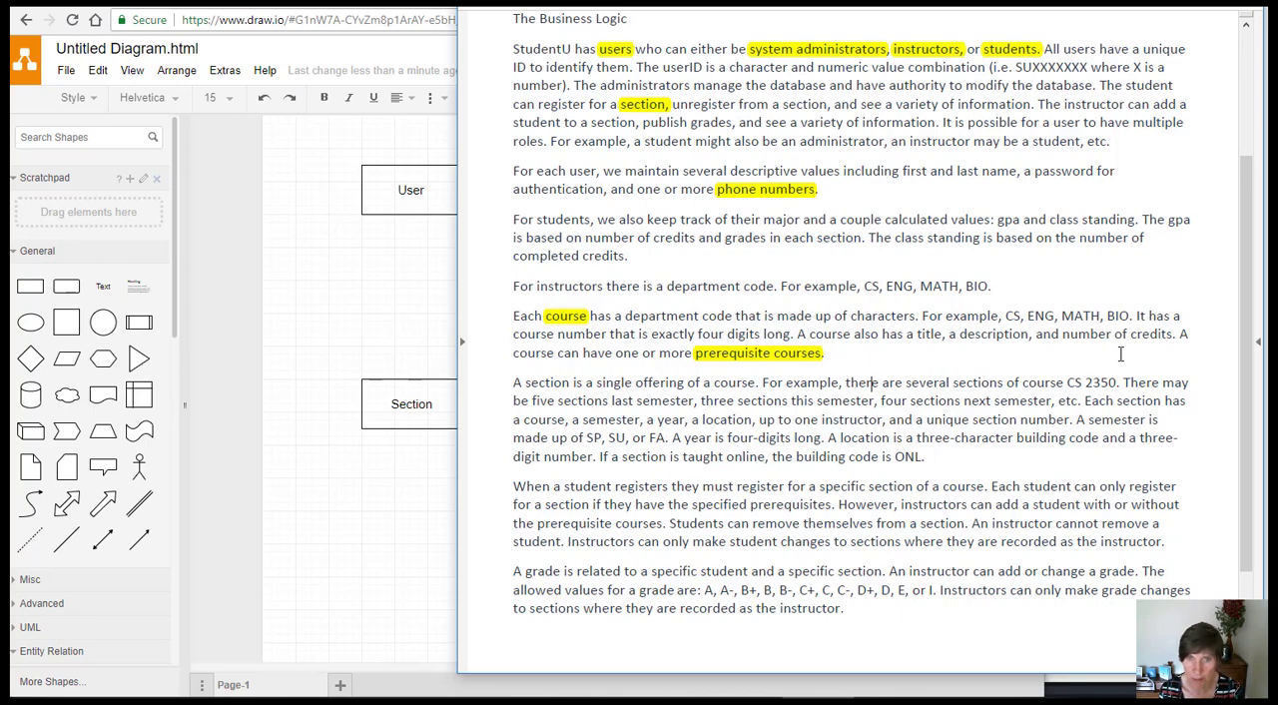
pyautogui.moveTo(726, 383)
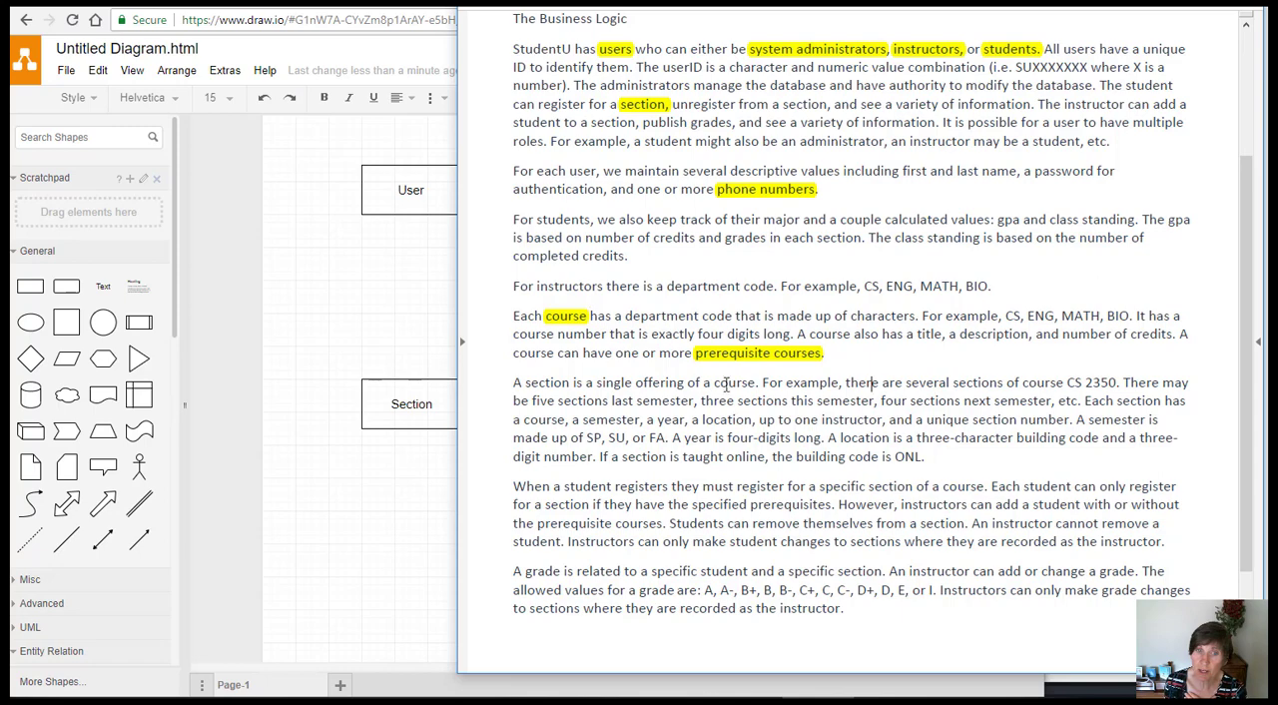
pyautogui.moveTo(789, 362)
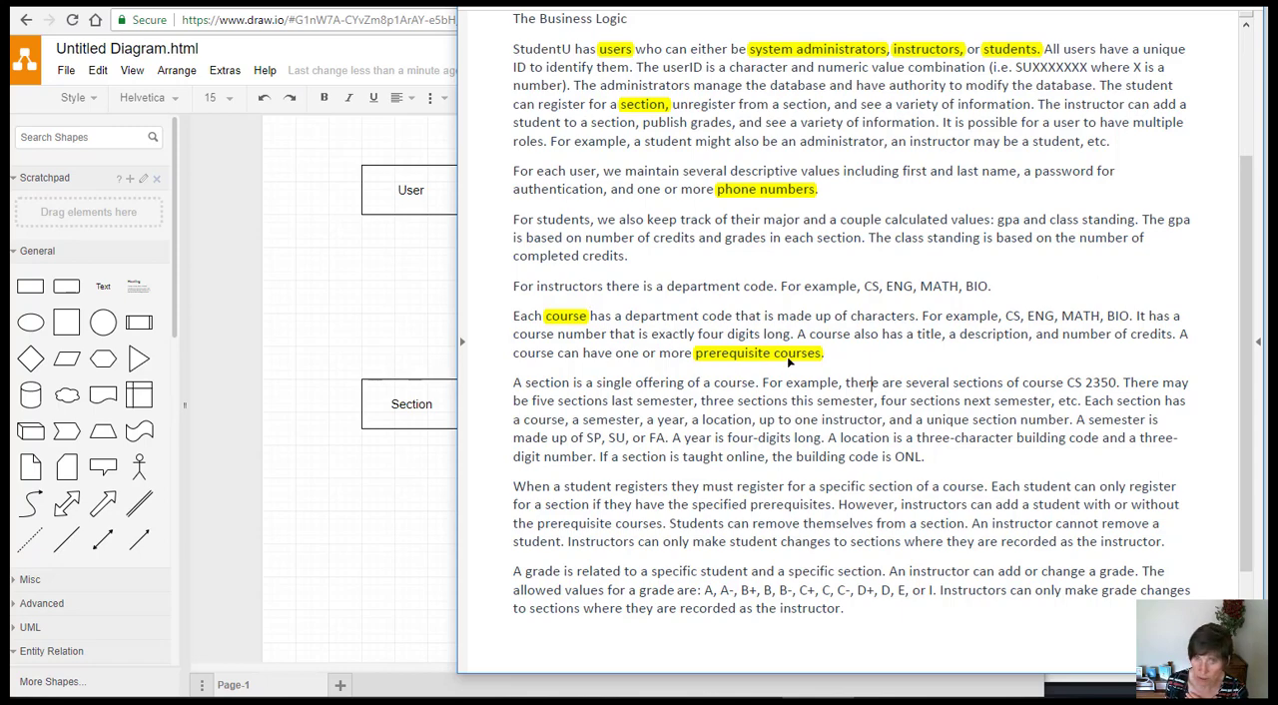
pyautogui.moveTo(940, 369)
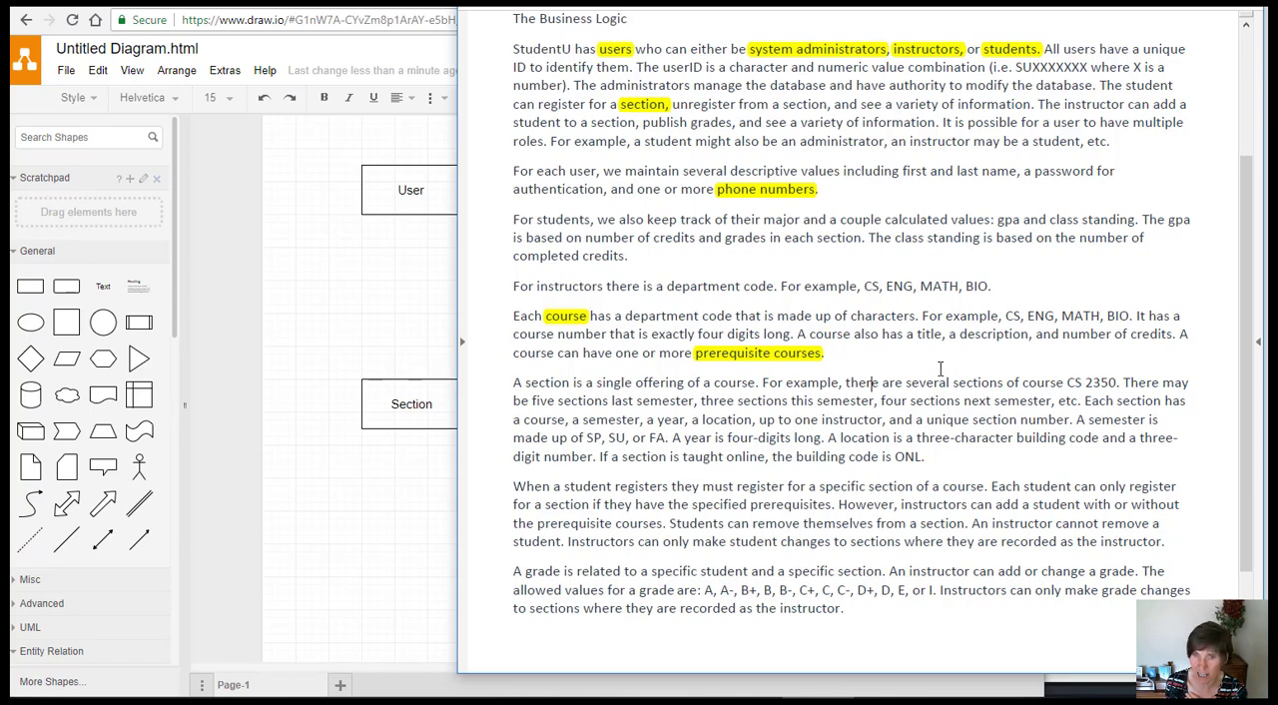
pyautogui.moveTo(787, 387)
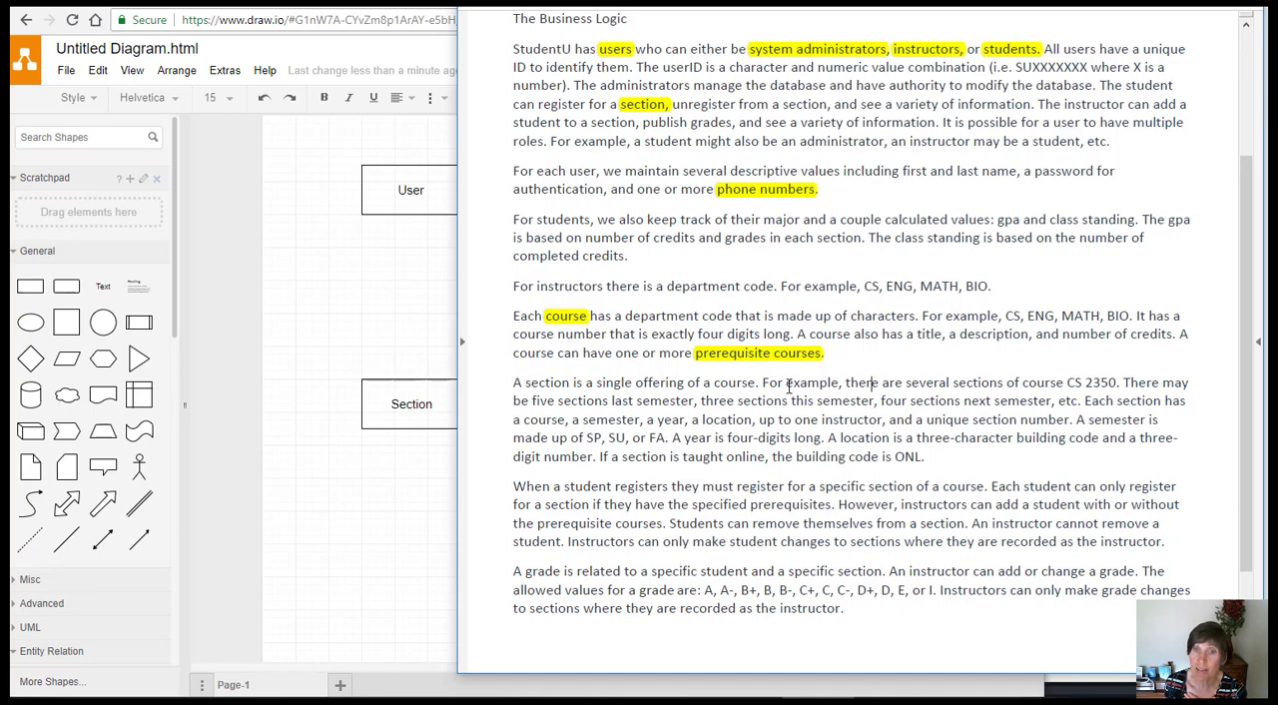
pyautogui.moveTo(741, 366)
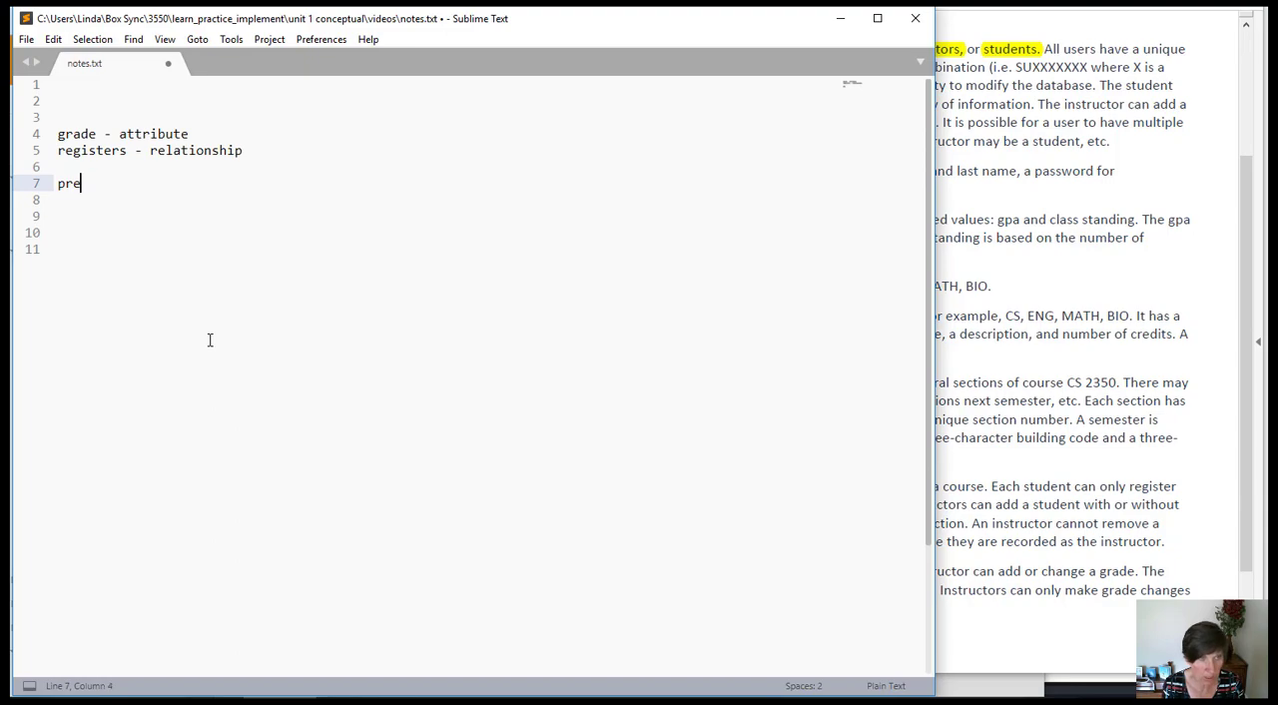
# Step: Add the notes line 'prerequisite course - relationship' in notes.txt
pyautogui.write('requis')
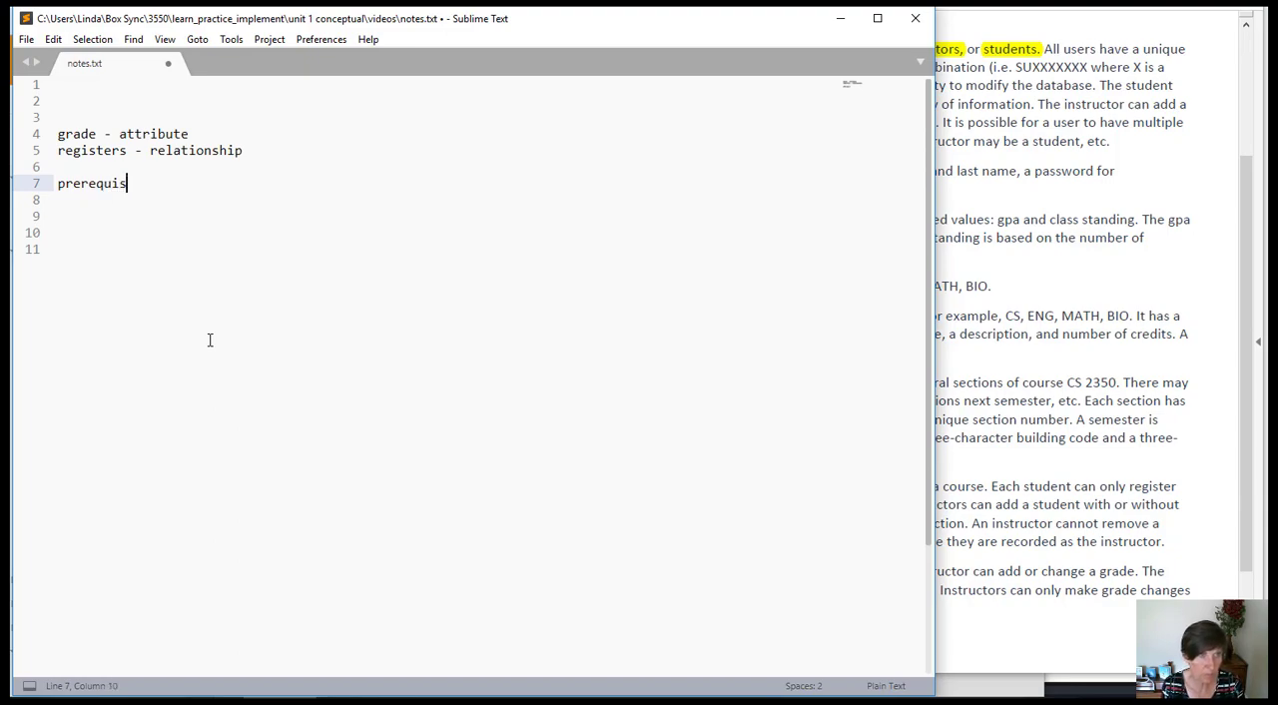
pyautogui.write('ite course')
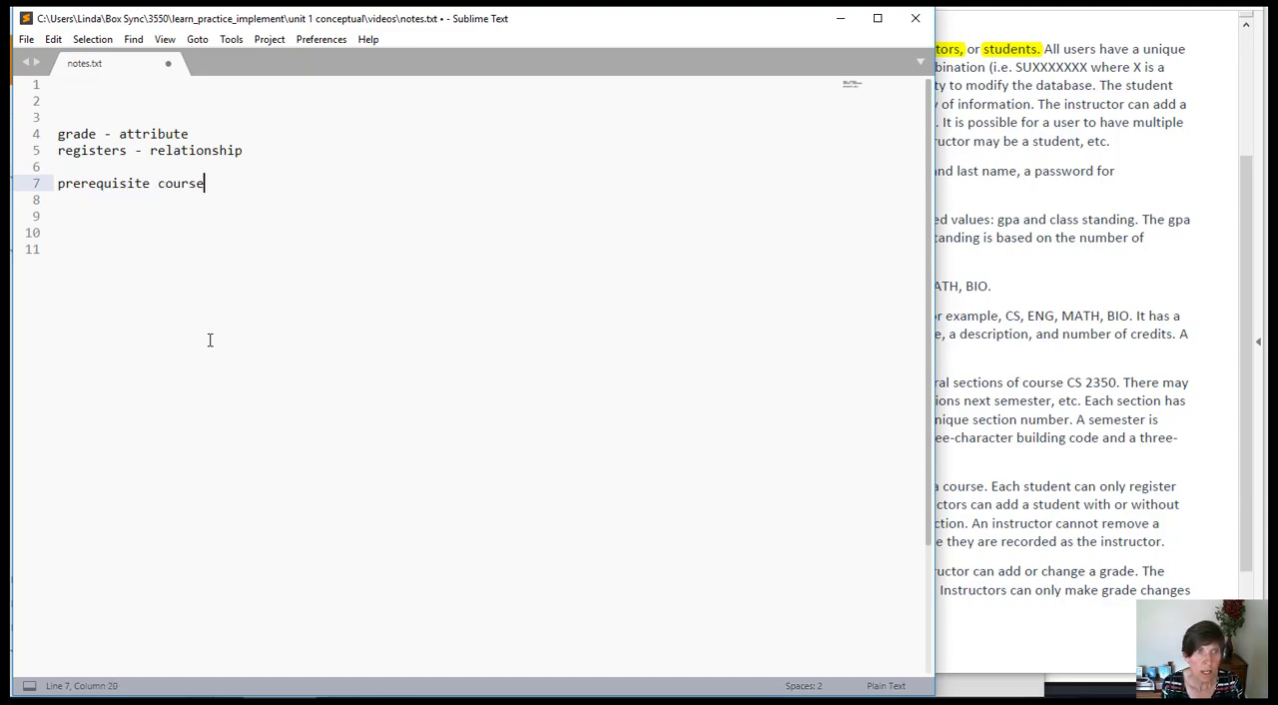
pyautogui.write('- rel')
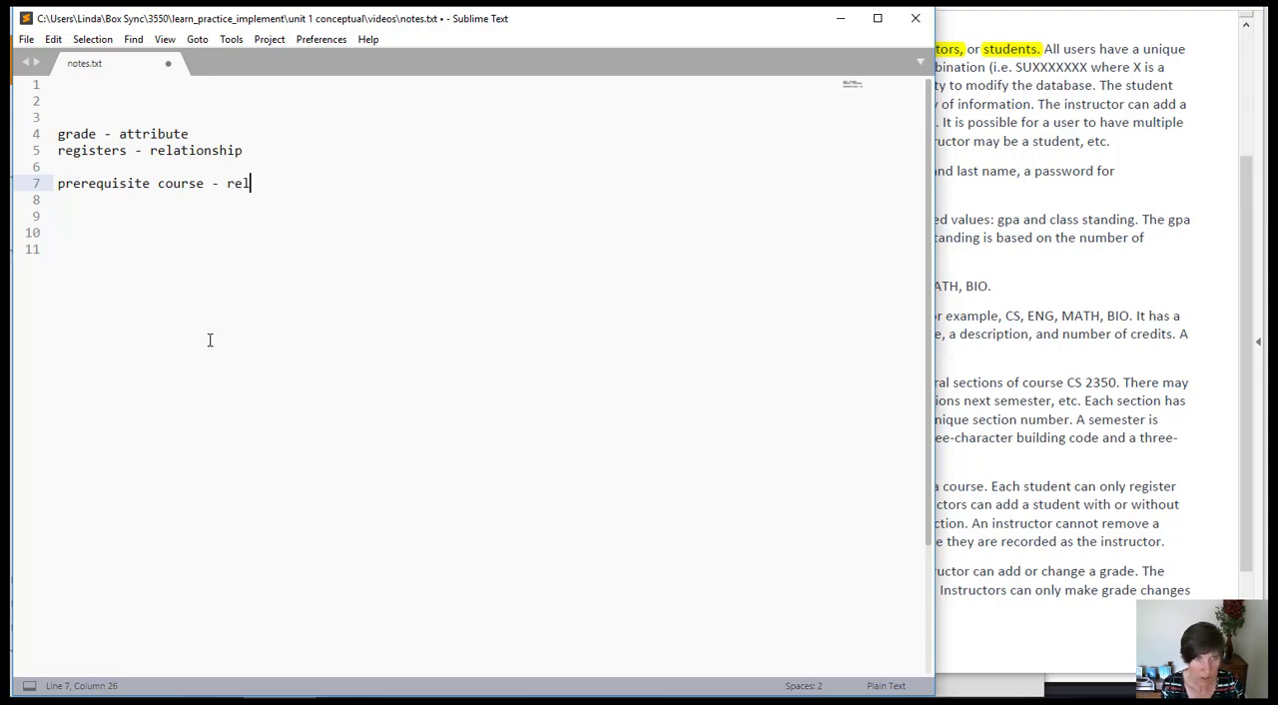
pyautogui.write('ationship')
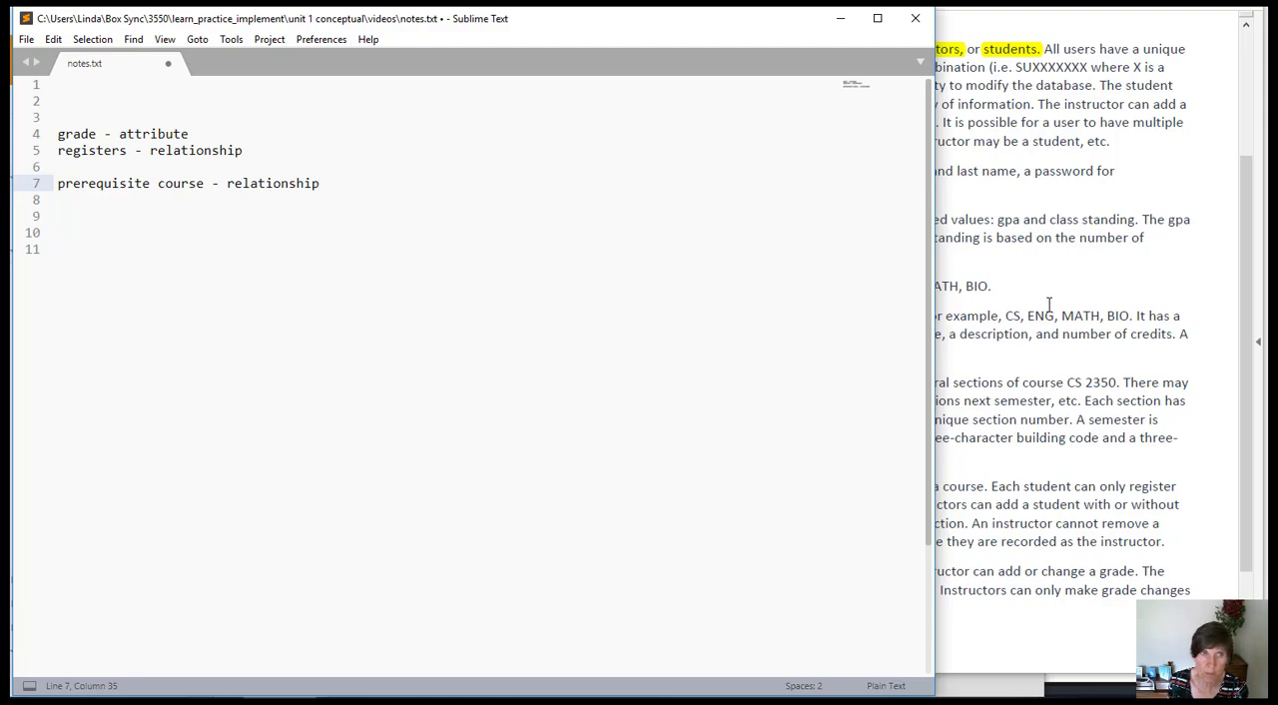
pyautogui.moveTo(632, 262)
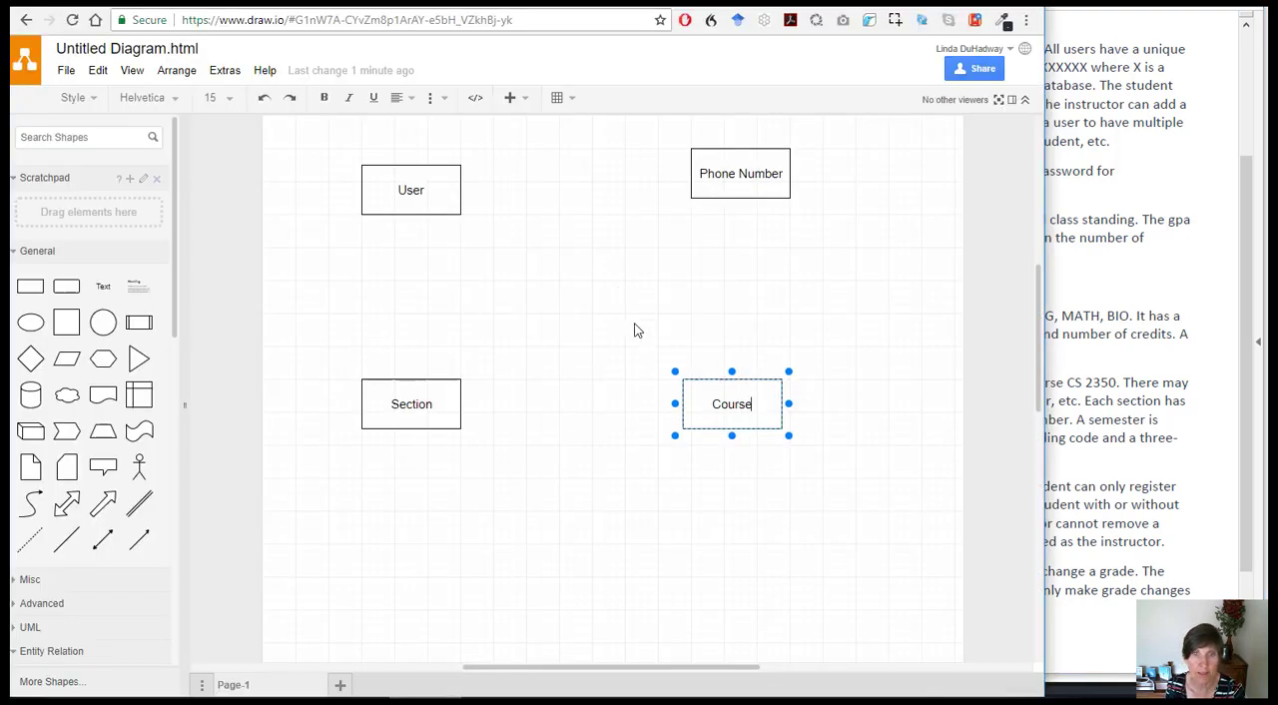
# Step: Commit the 'Course' label on the fourth rectangle by clicking the empty canvas
pyautogui.click(619, 321)
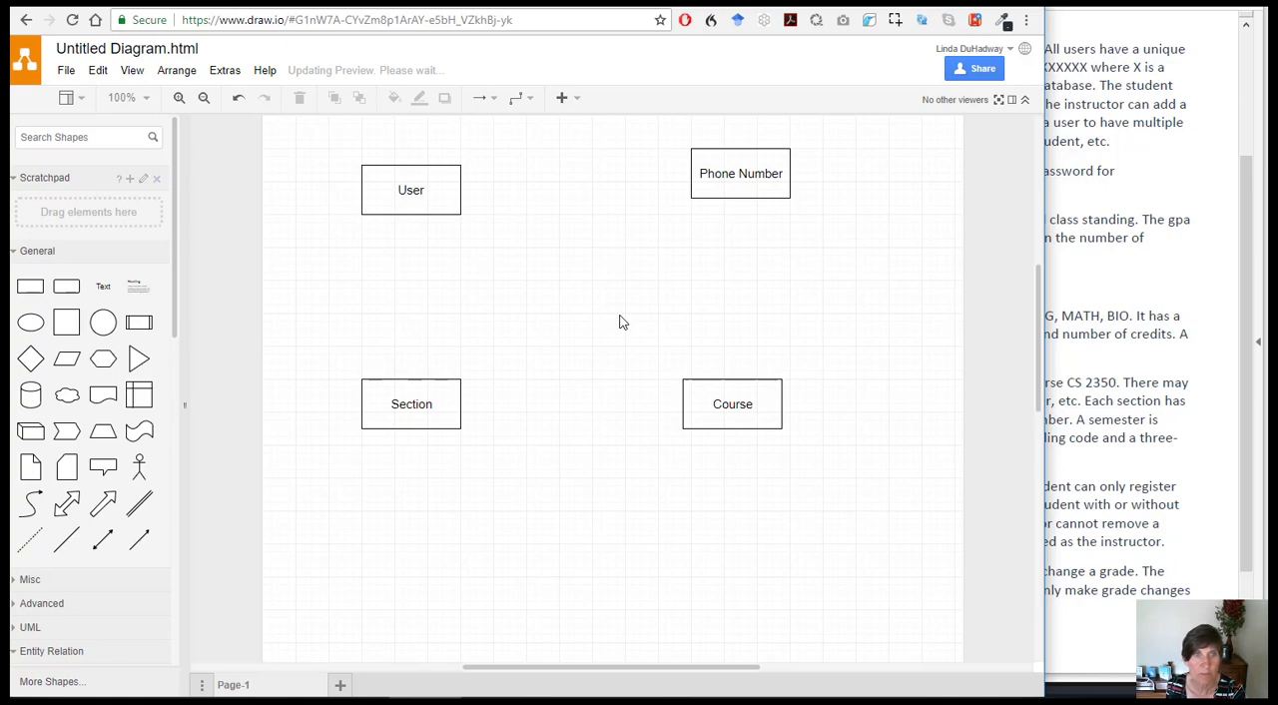
pyautogui.moveTo(823, 182)
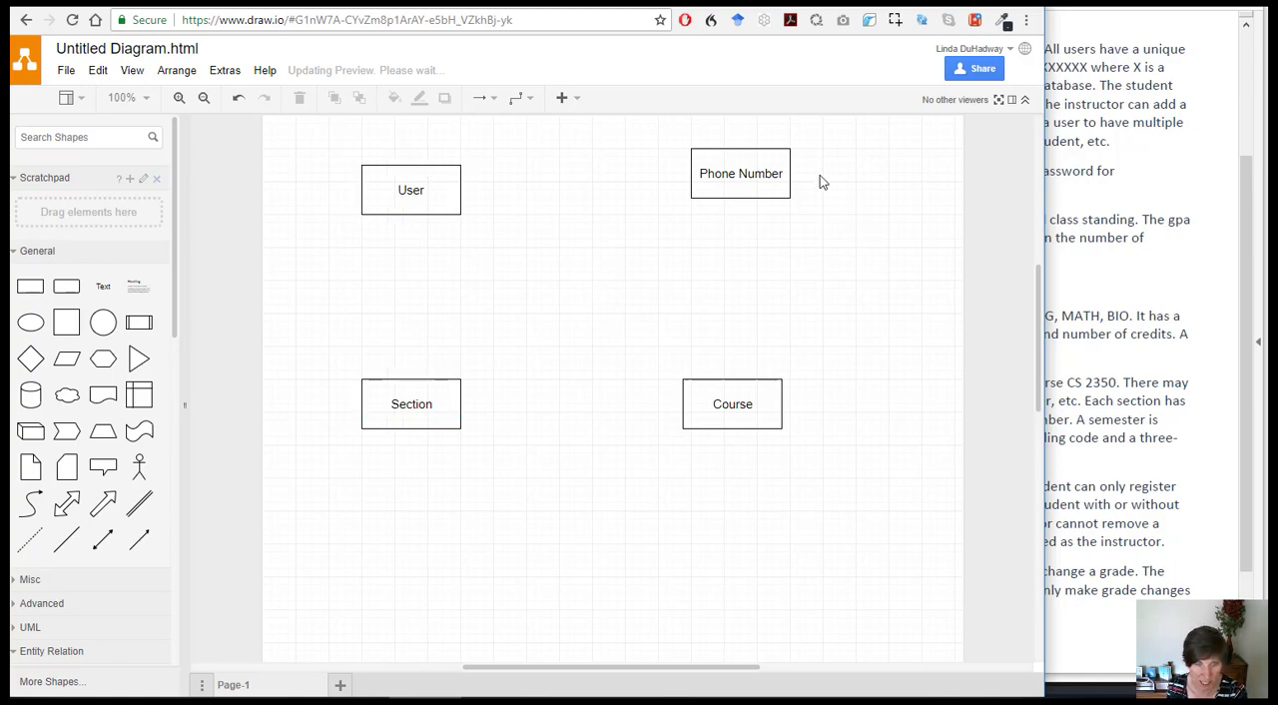